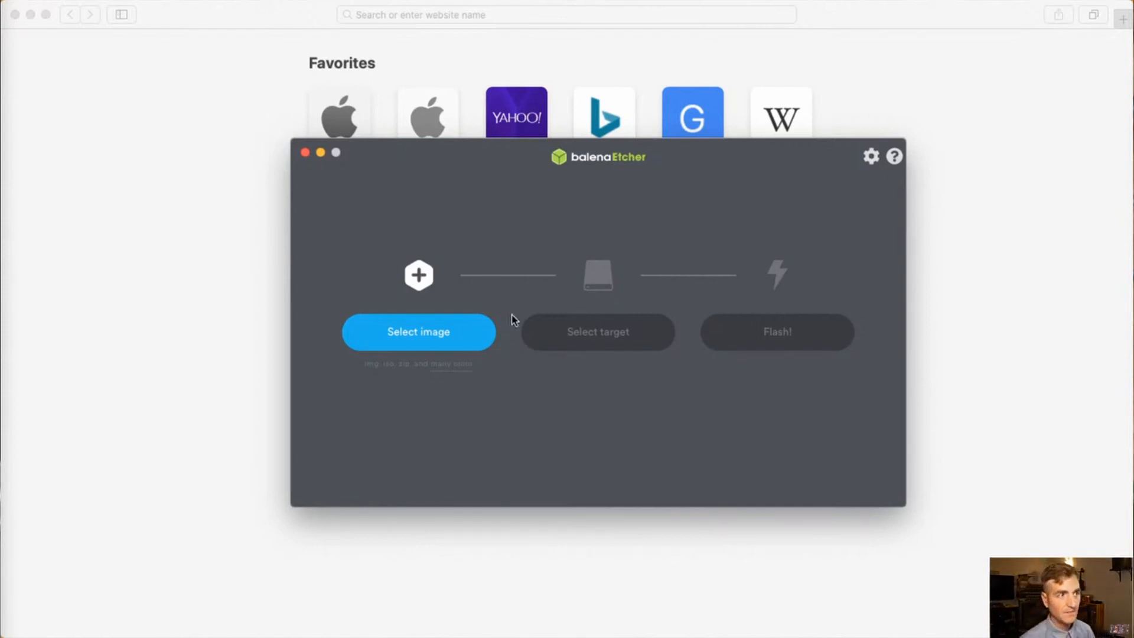
- Choose volumio-2.779-2020-06-08-pi.img.zip from Downloads as the image to flash
click(597, 331)
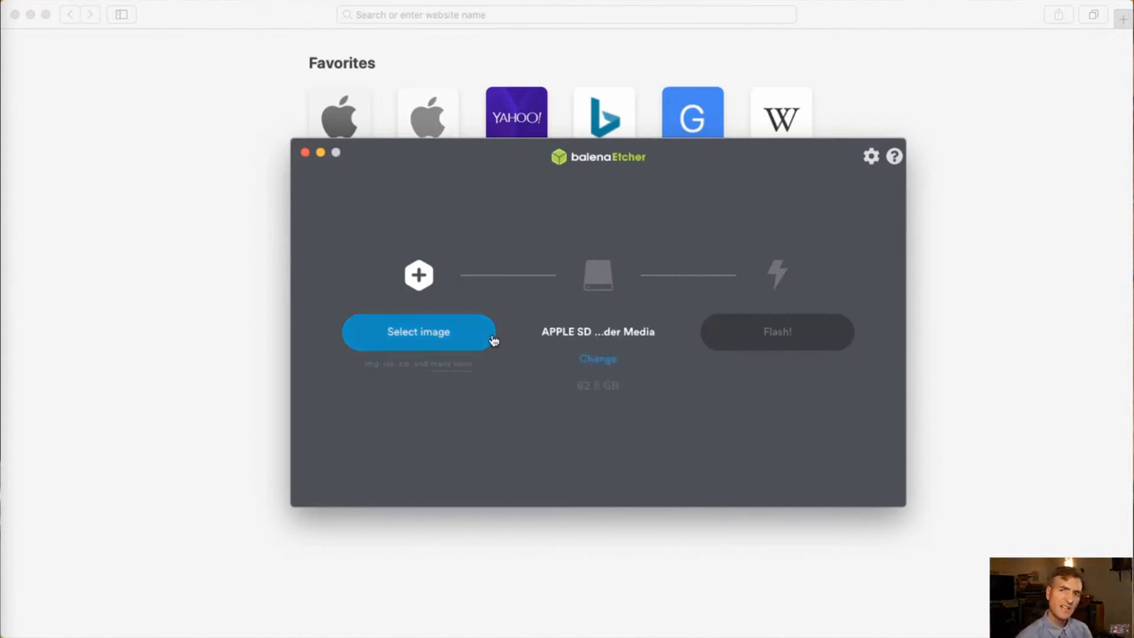
mouse_move(615, 302)
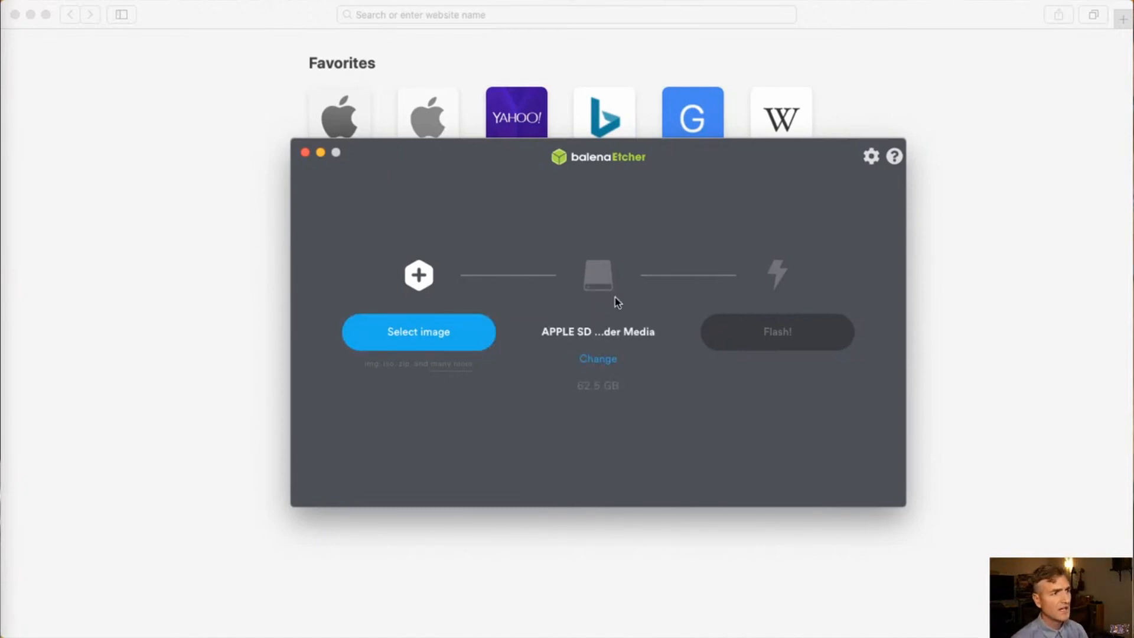
mouse_move(618, 297)
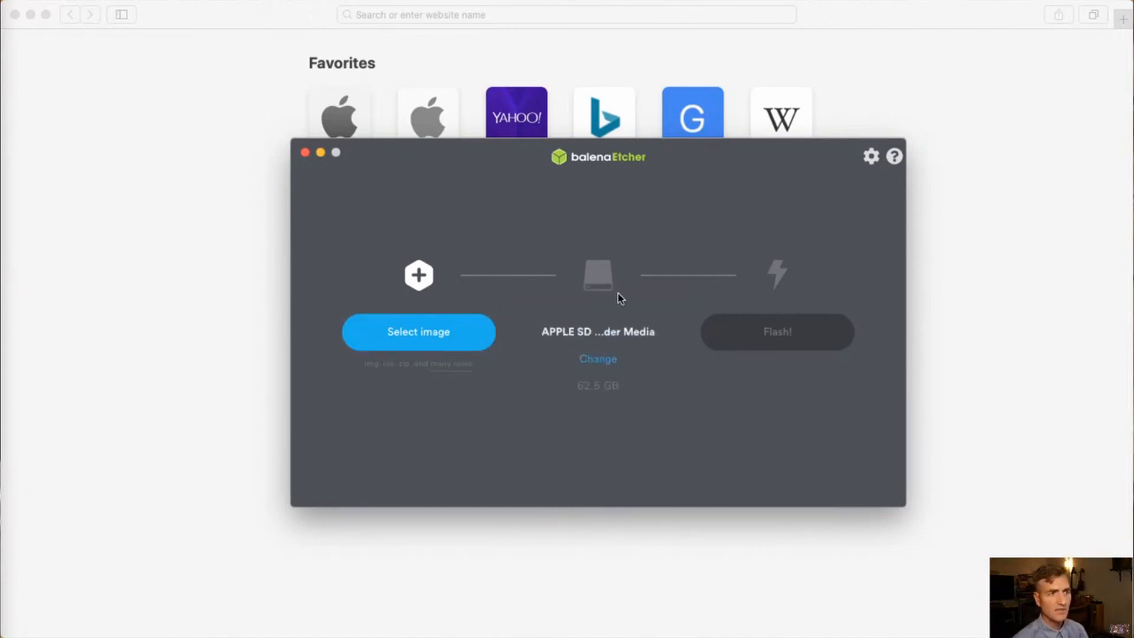
mouse_move(594, 304)
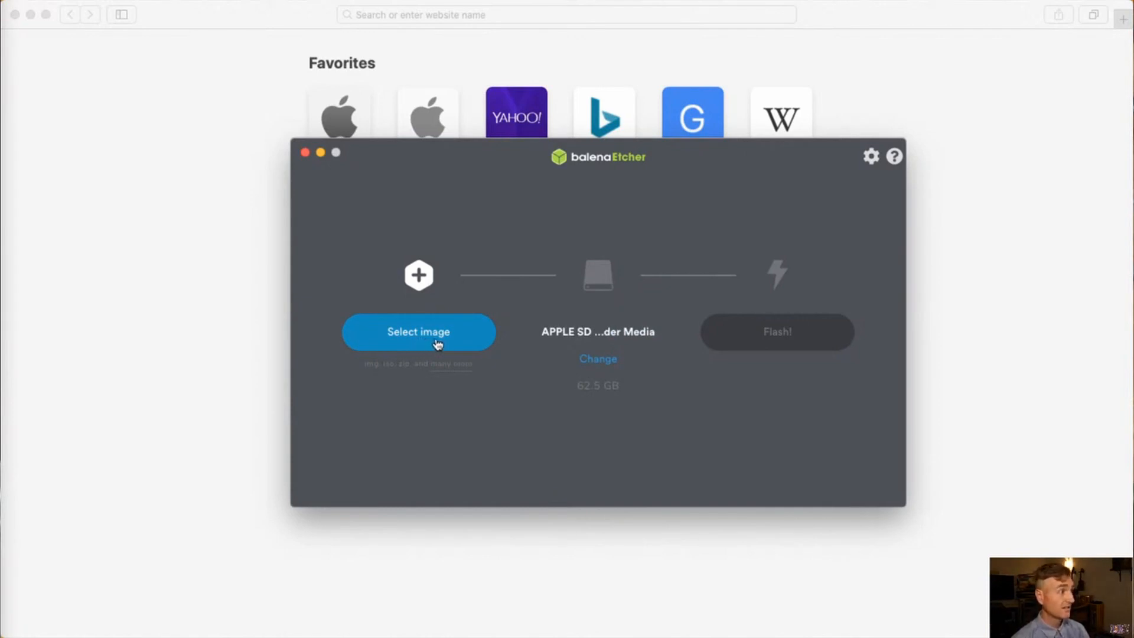
mouse_move(442, 336)
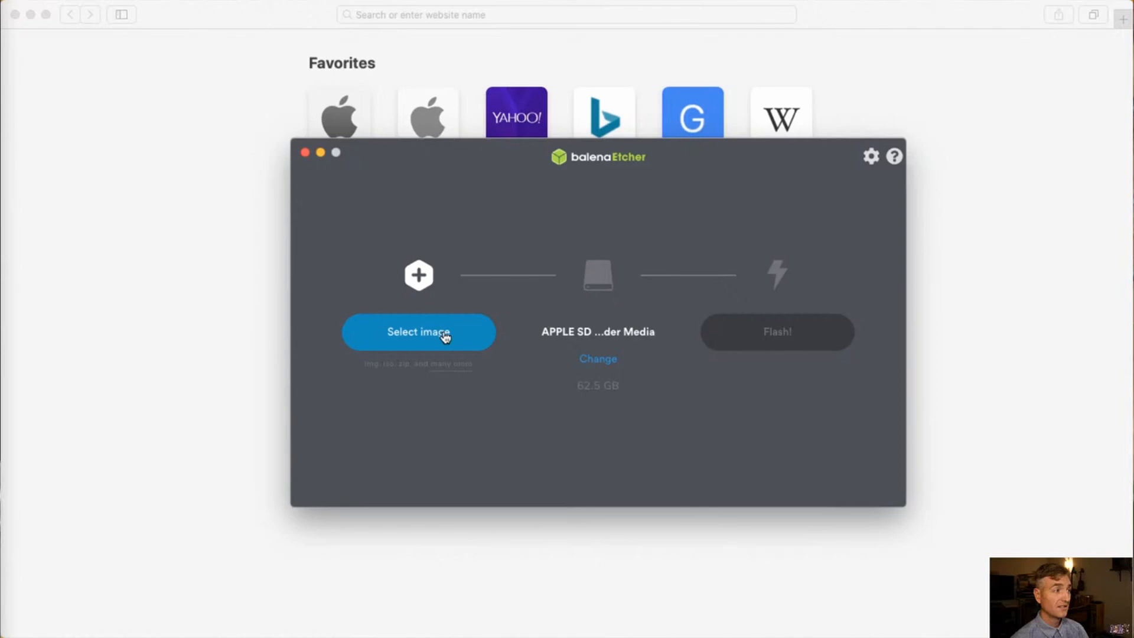
click(418, 331)
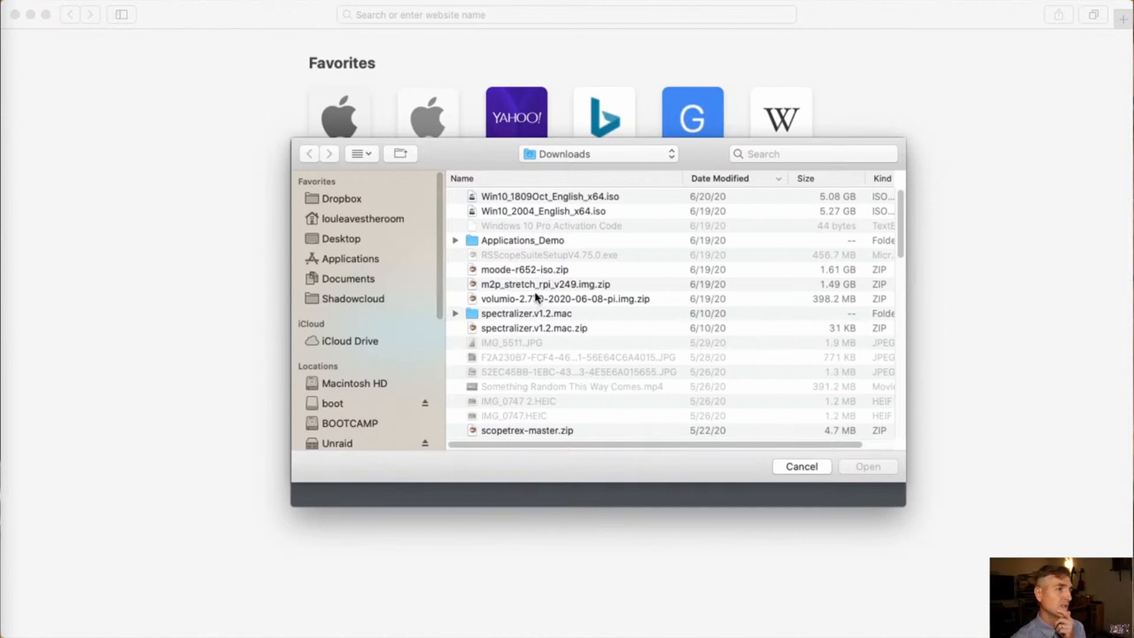
click(544, 283)
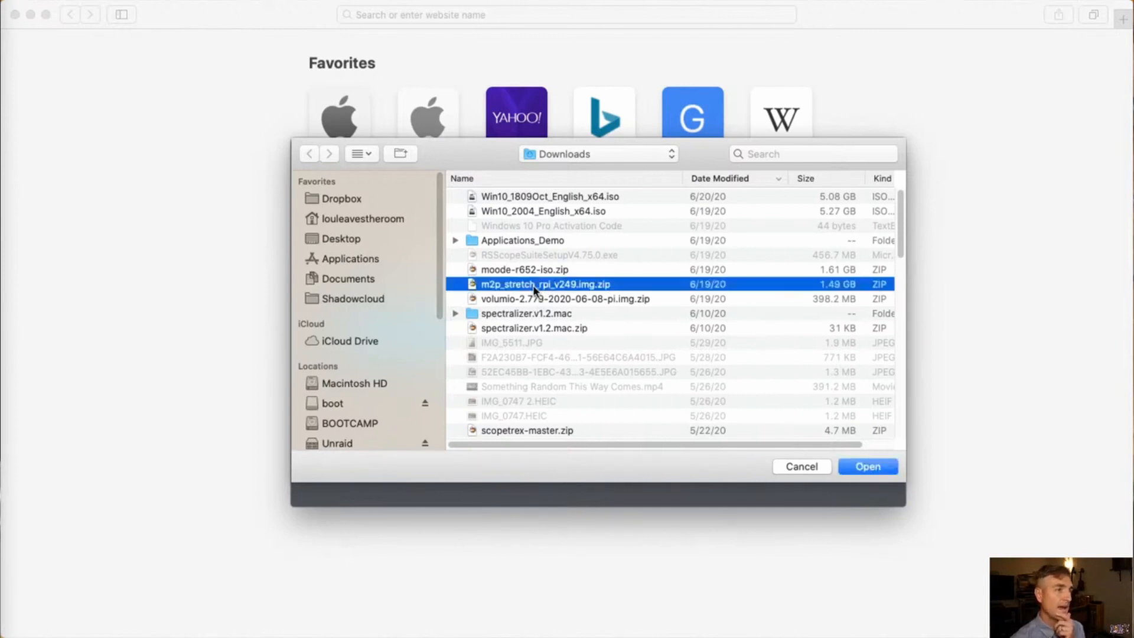
click(563, 299)
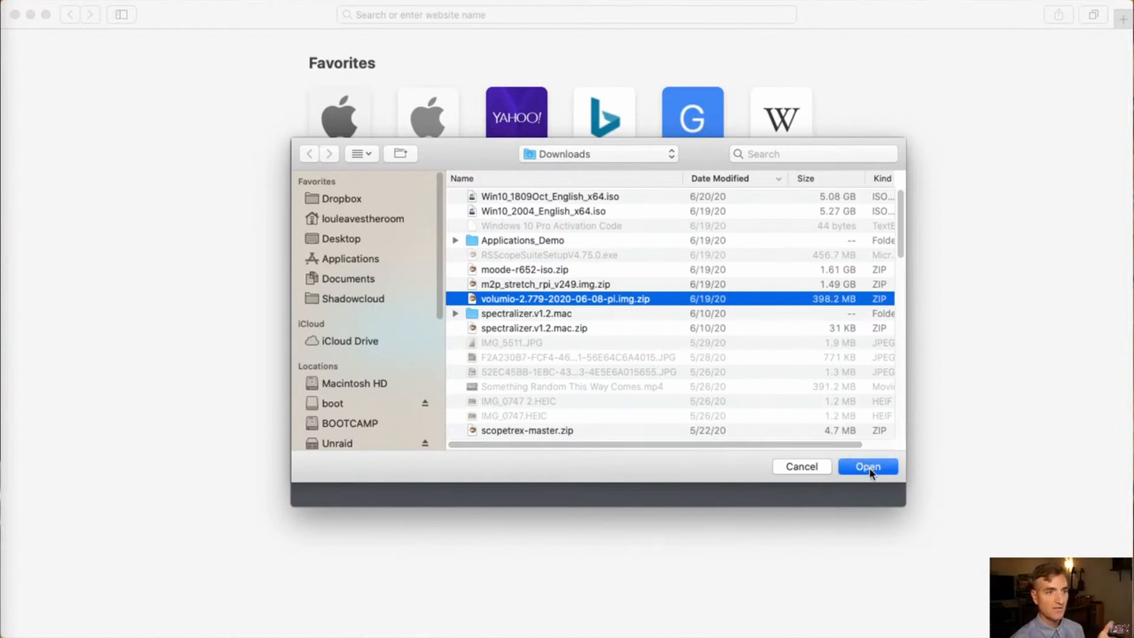
- Load the Volumio image and flash it to the 62.5 GB APPLE SD card
click(867, 466)
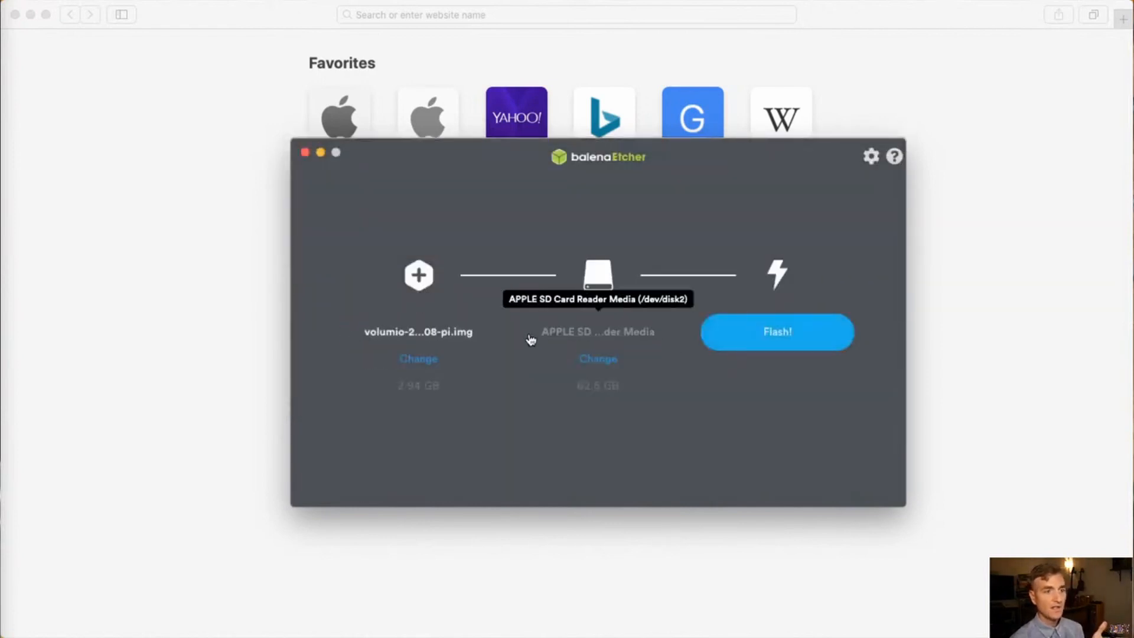
click(777, 331)
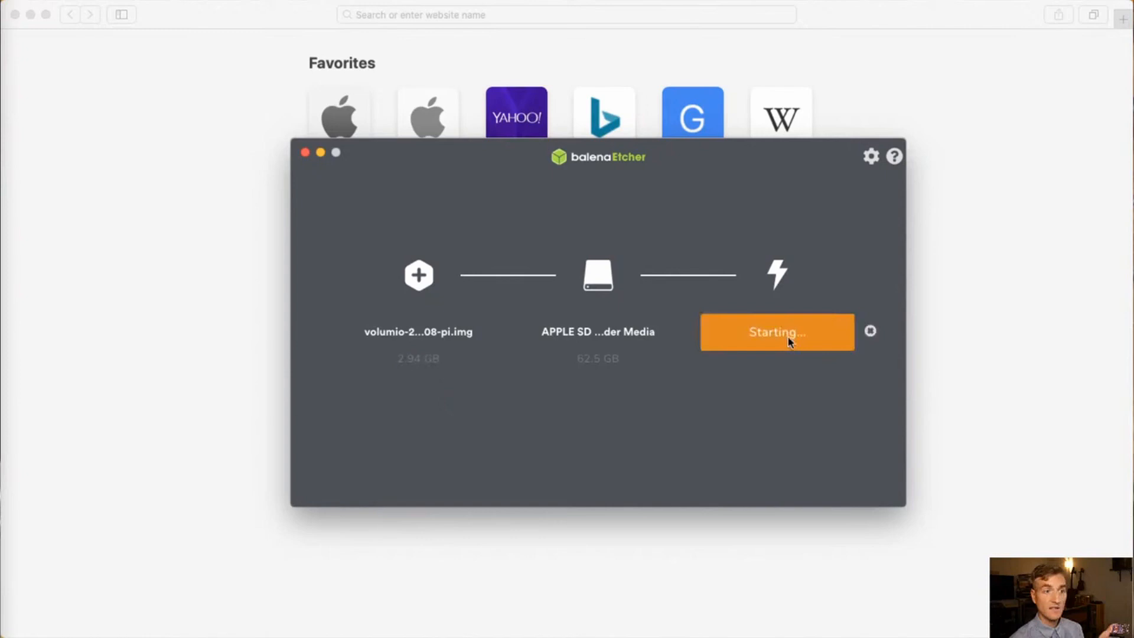
click(776, 332)
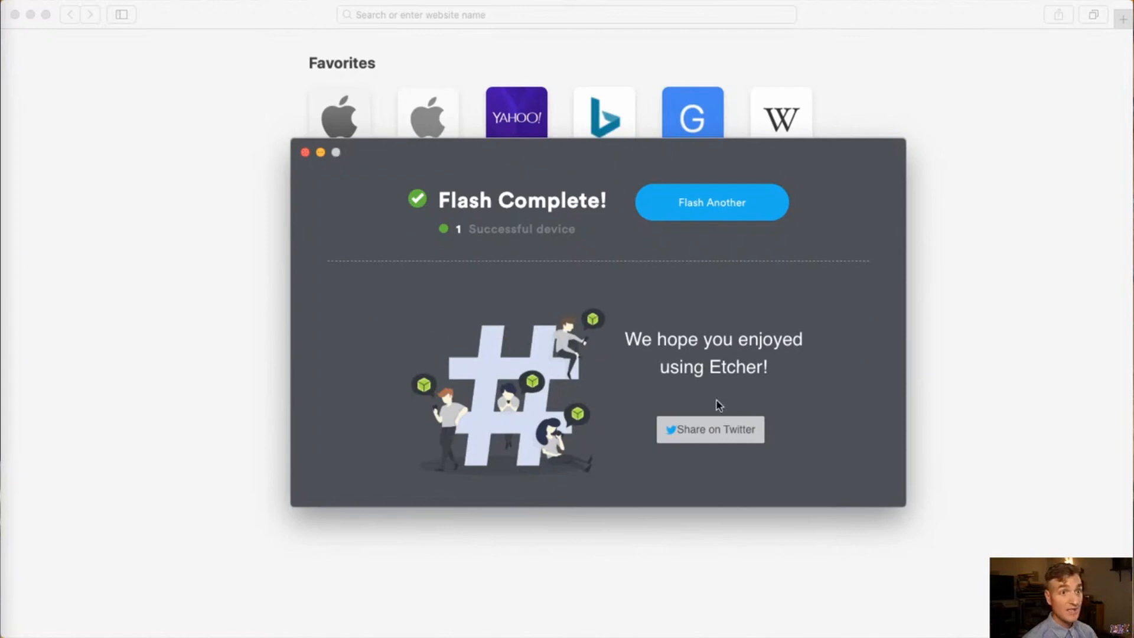
mouse_move(511, 341)
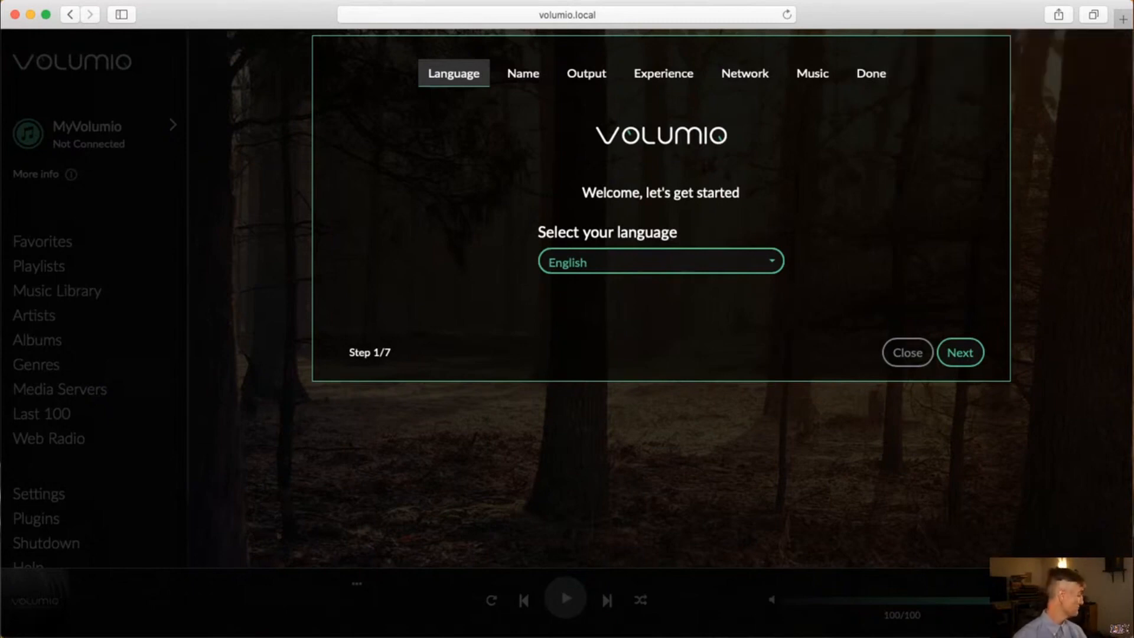
mouse_move(960, 352)
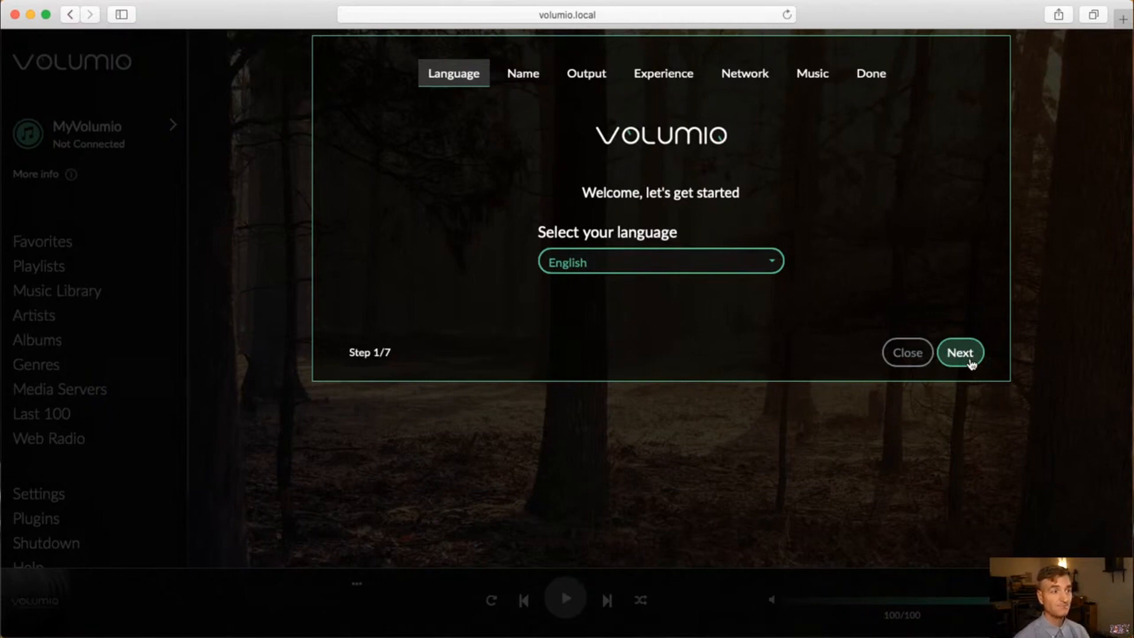
- Accept English, keep the default device name and move past the DAC output step
click(959, 352)
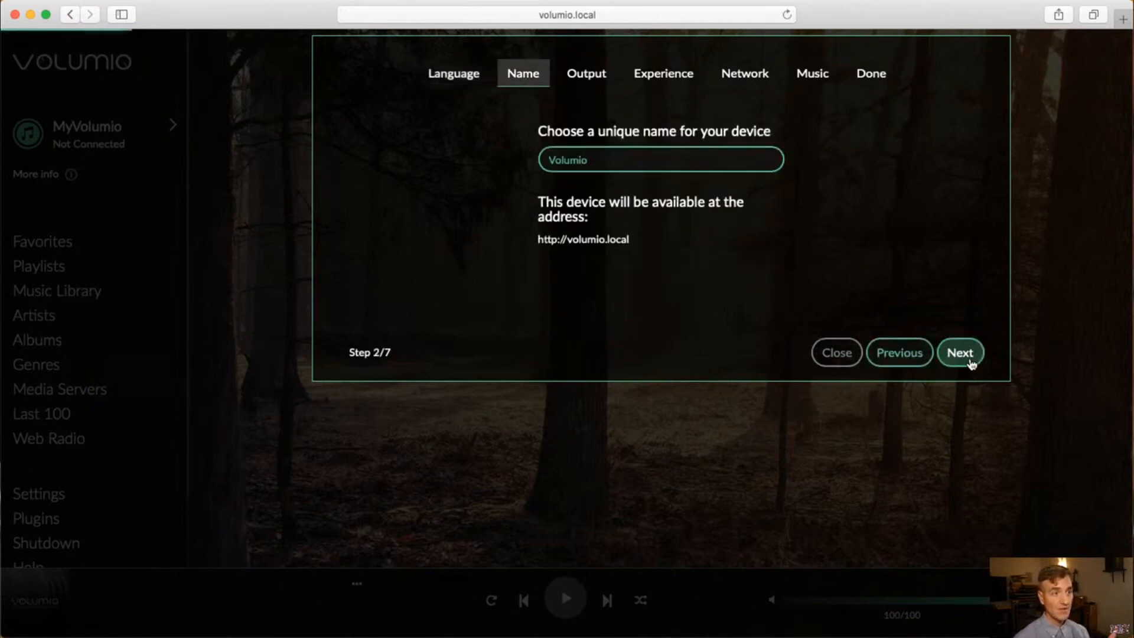
click(959, 351)
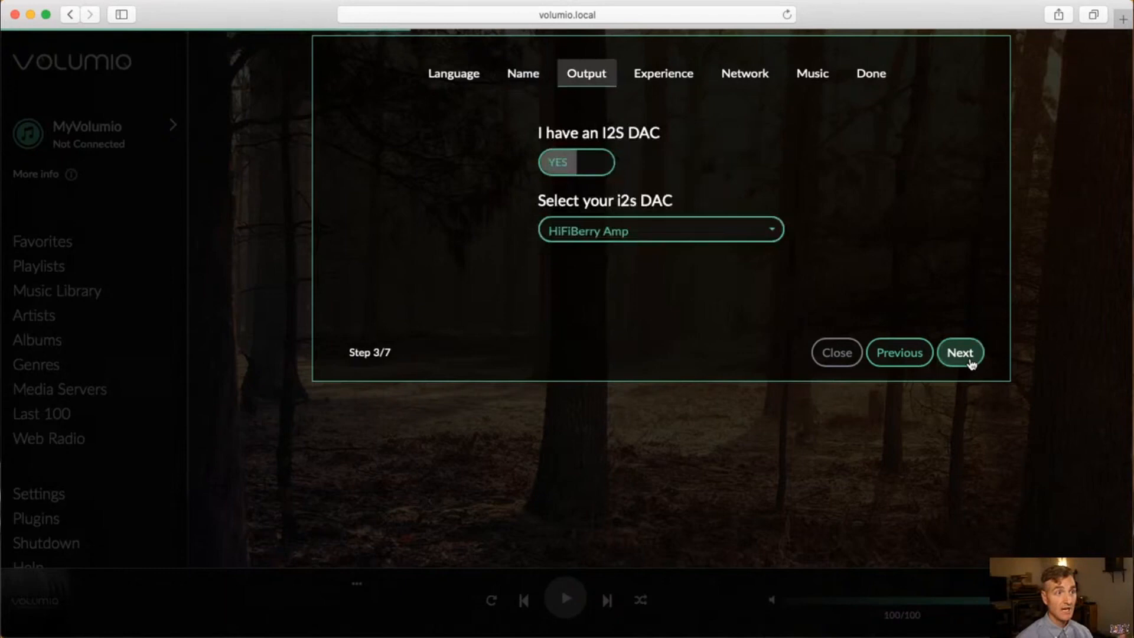
mouse_move(980, 382)
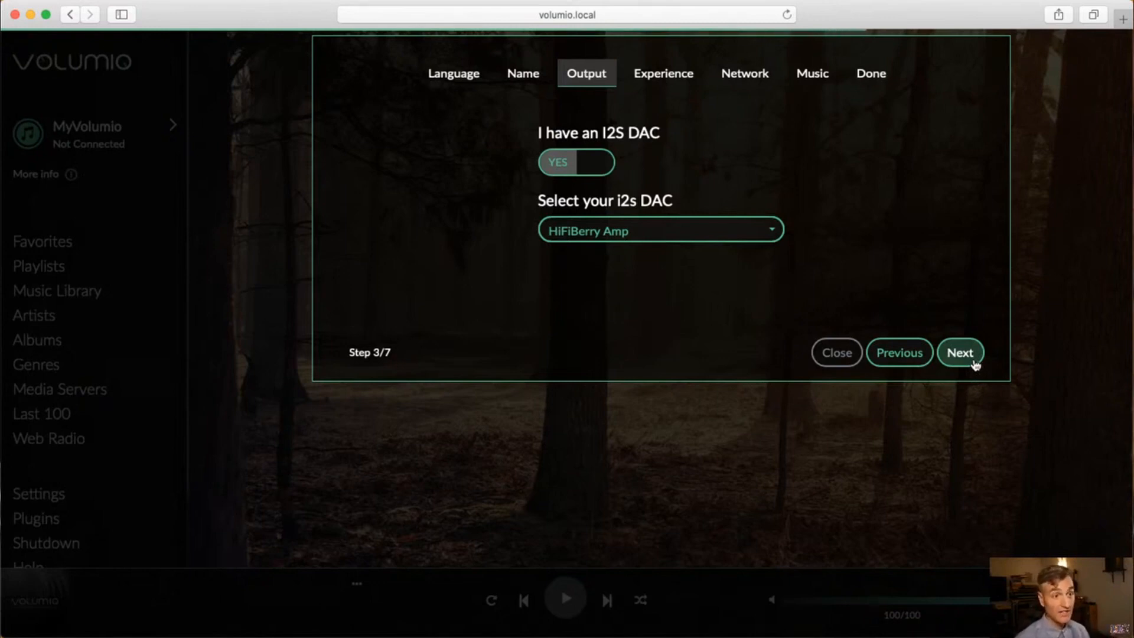
click(959, 352)
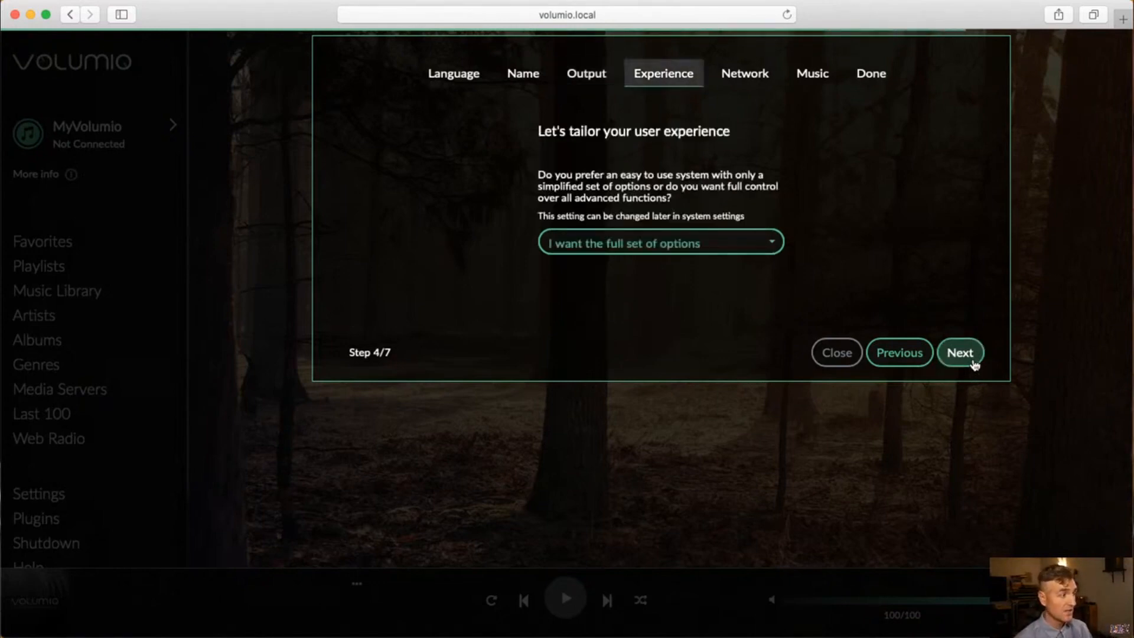
click(959, 353)
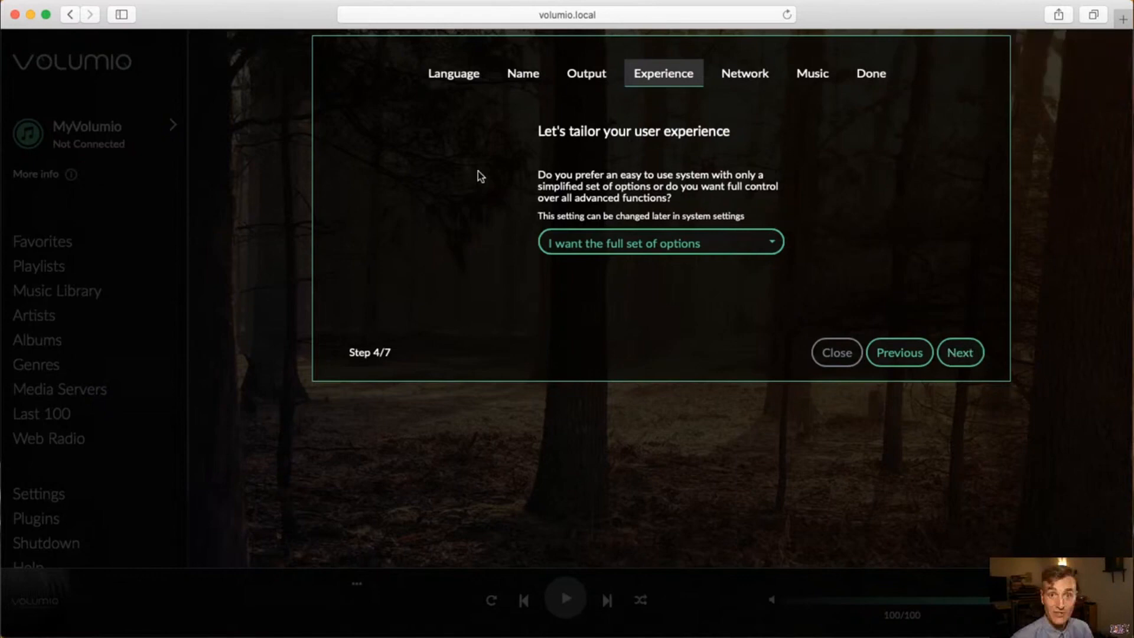
mouse_move(680, 242)
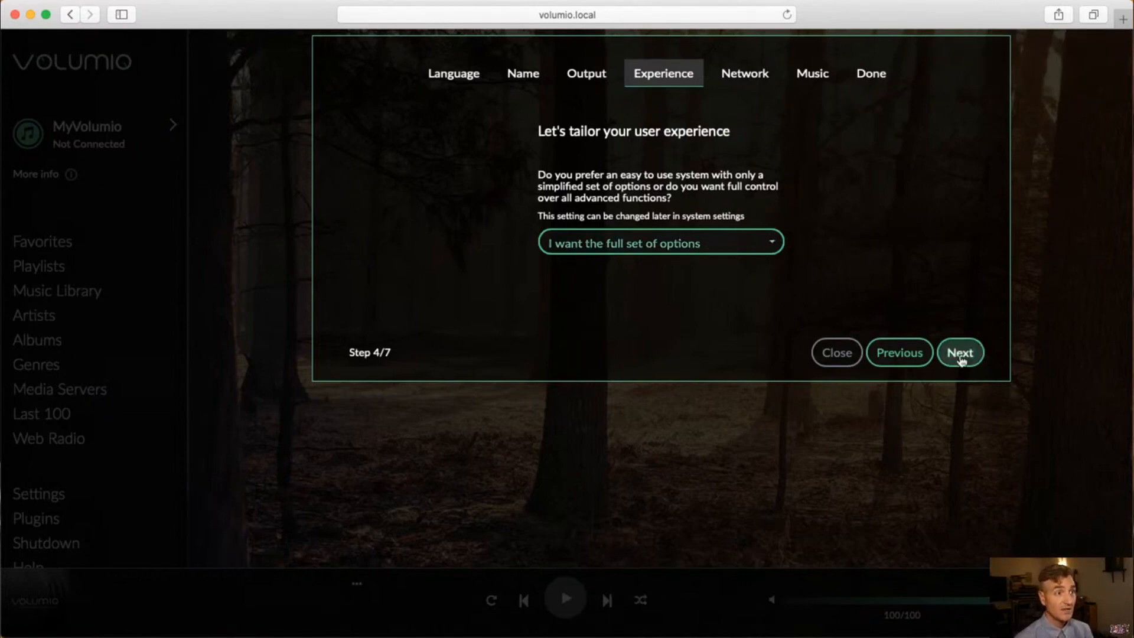
- Keep the full option set, then skip the wireless network and music drive steps
click(960, 352)
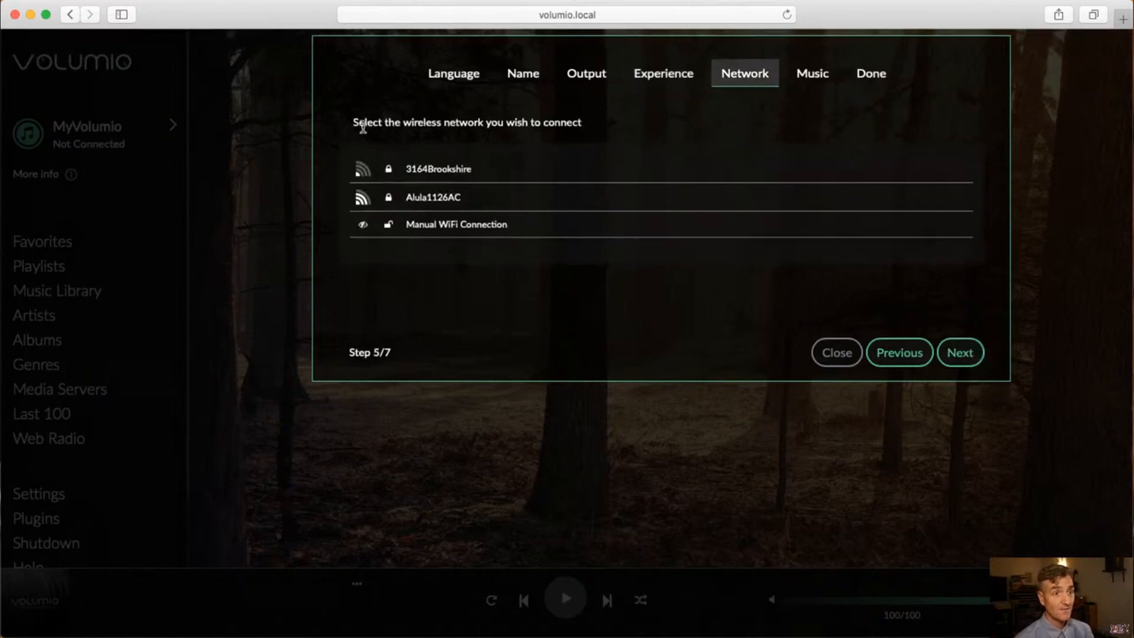
mouse_move(418, 193)
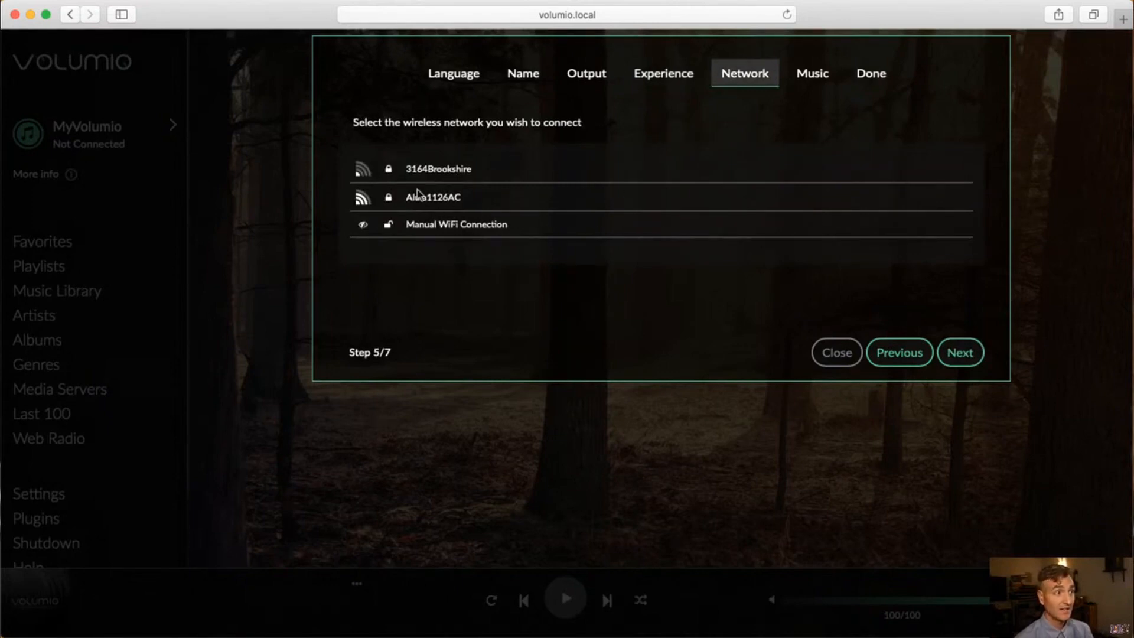
mouse_move(899, 351)
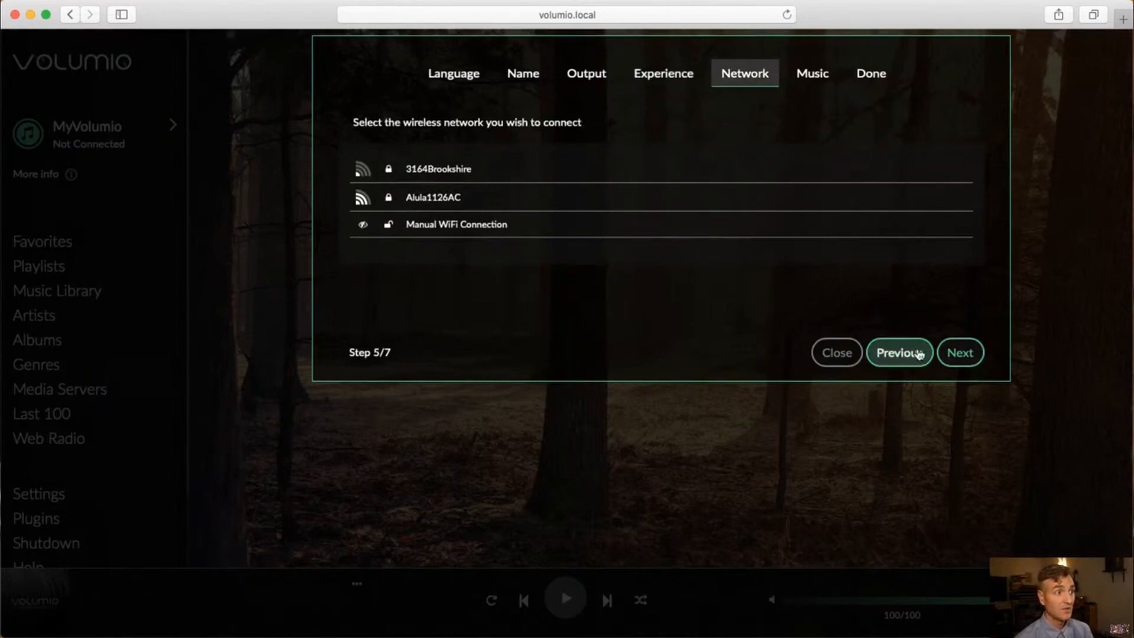
mouse_move(446, 169)
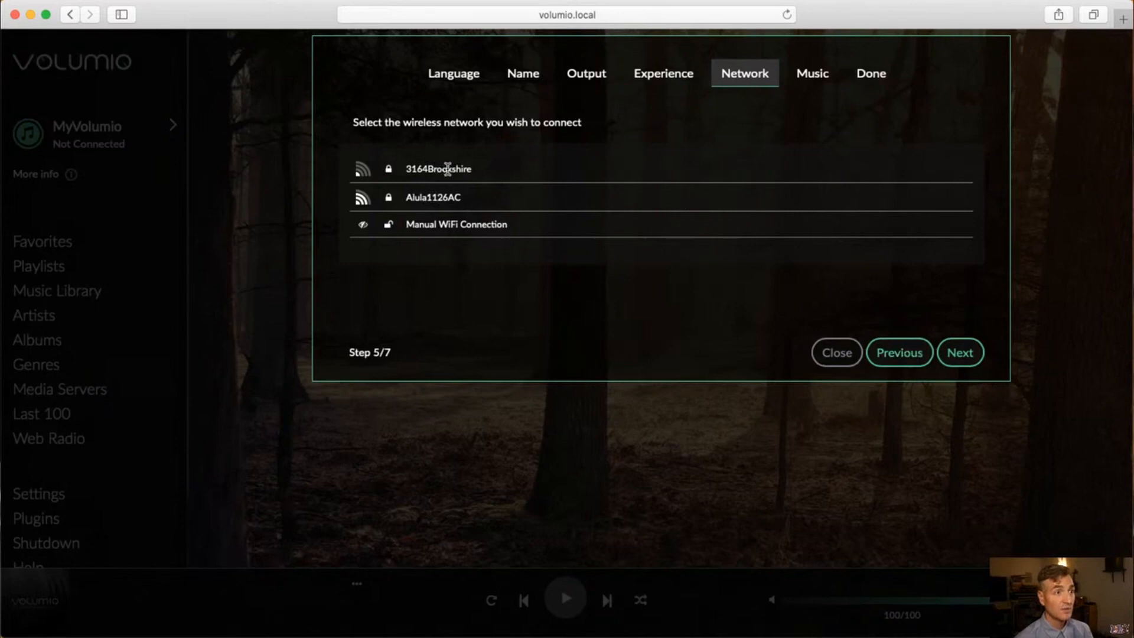
click(959, 351)
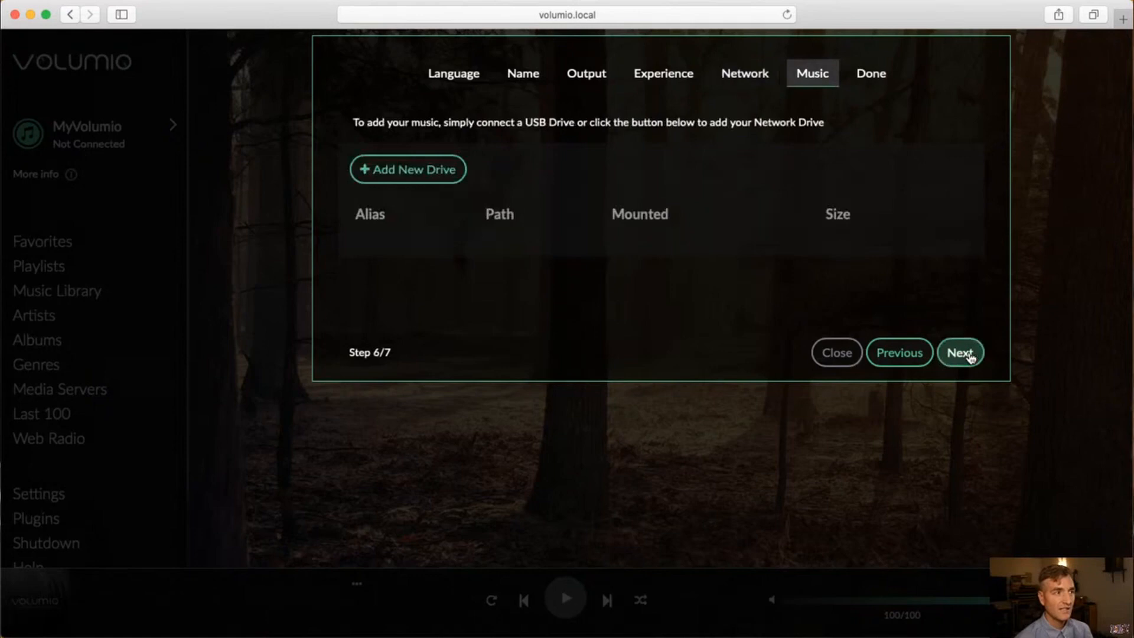
click(959, 353)
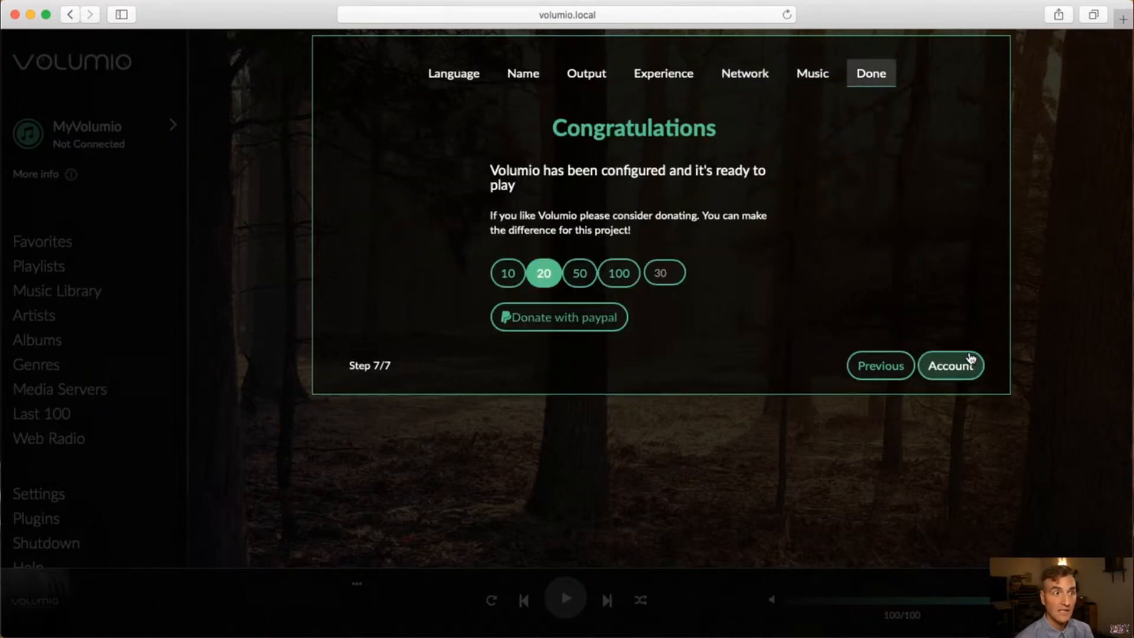
mouse_move(822, 360)
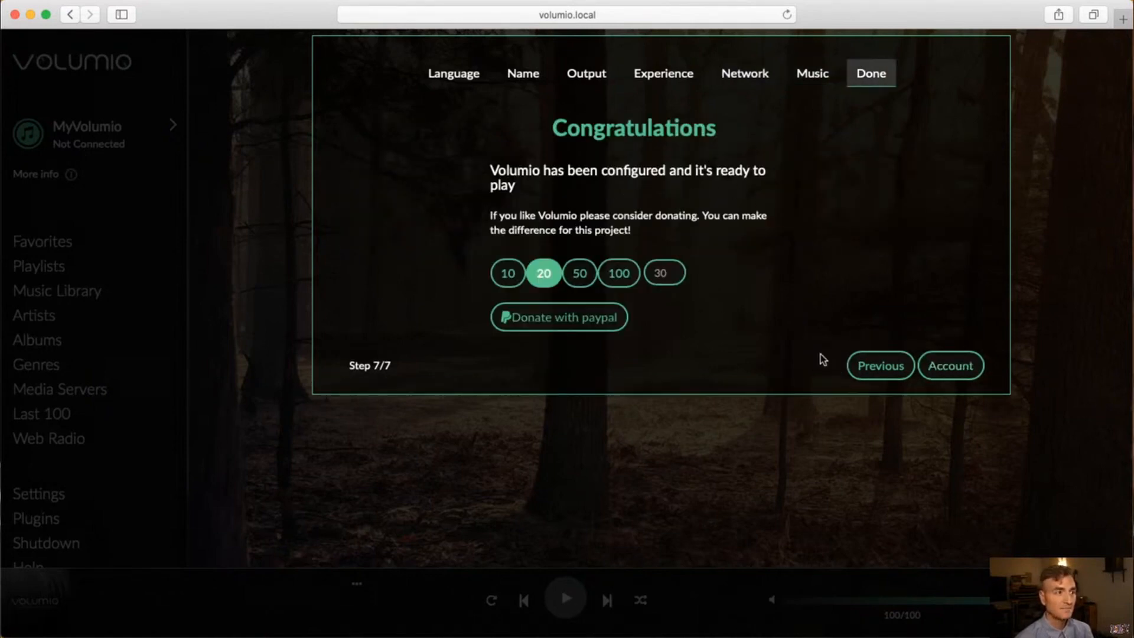
mouse_move(950, 365)
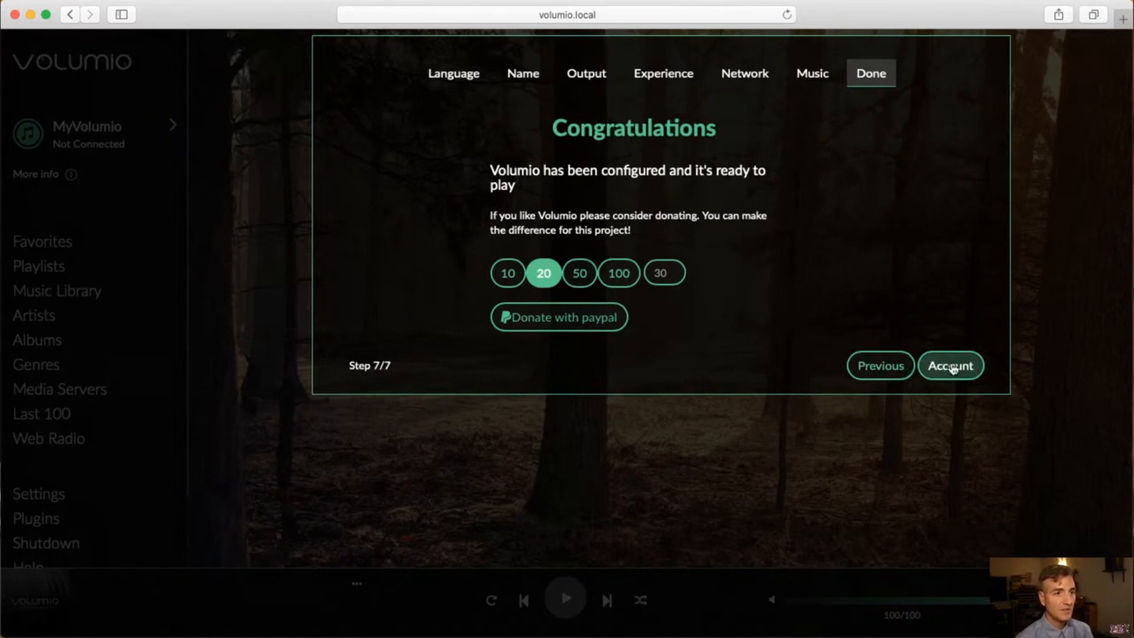
- Finish the wizard, landing on the MyVolumio sign-up page with the restart notice
click(950, 365)
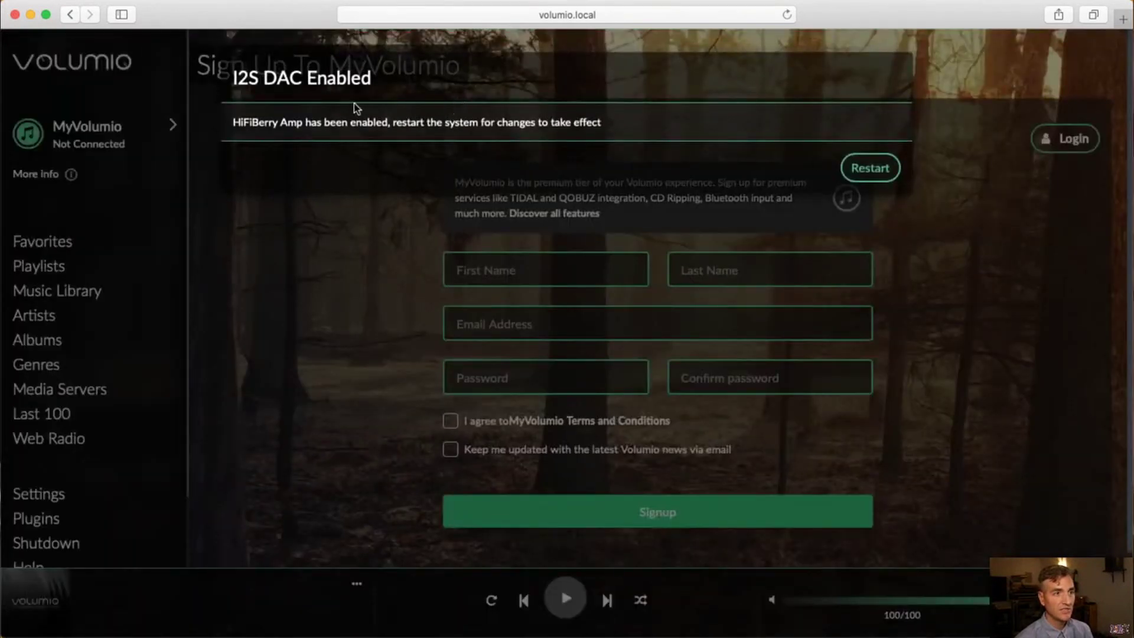
mouse_move(300, 123)
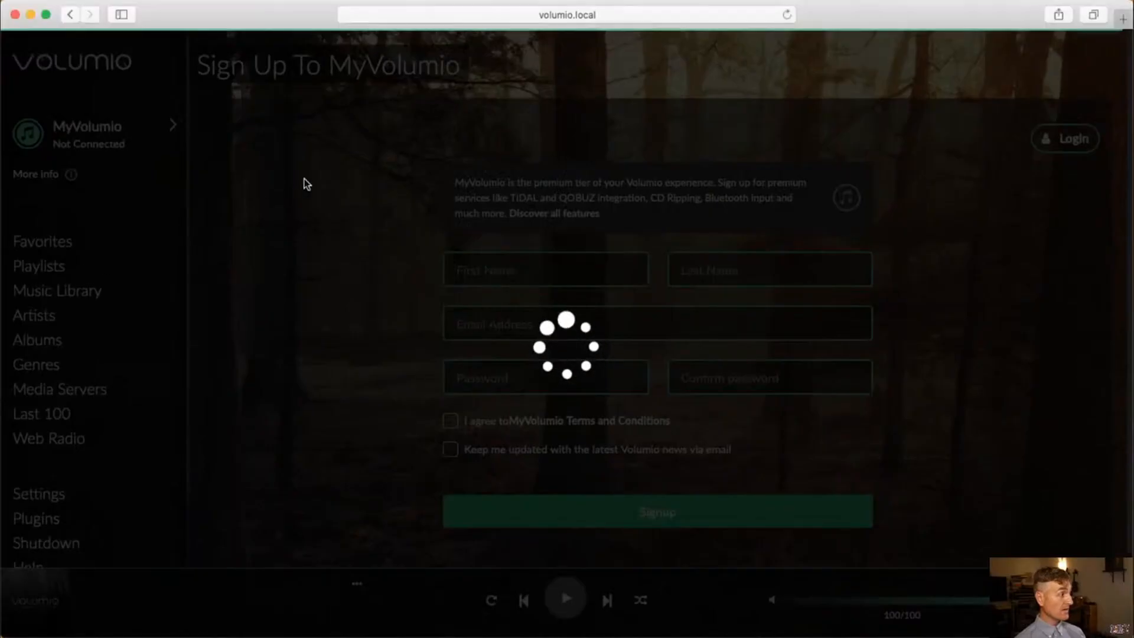
- Dismiss the output-device-unavailable warning after restart and open the Settings menu
click(566, 15)
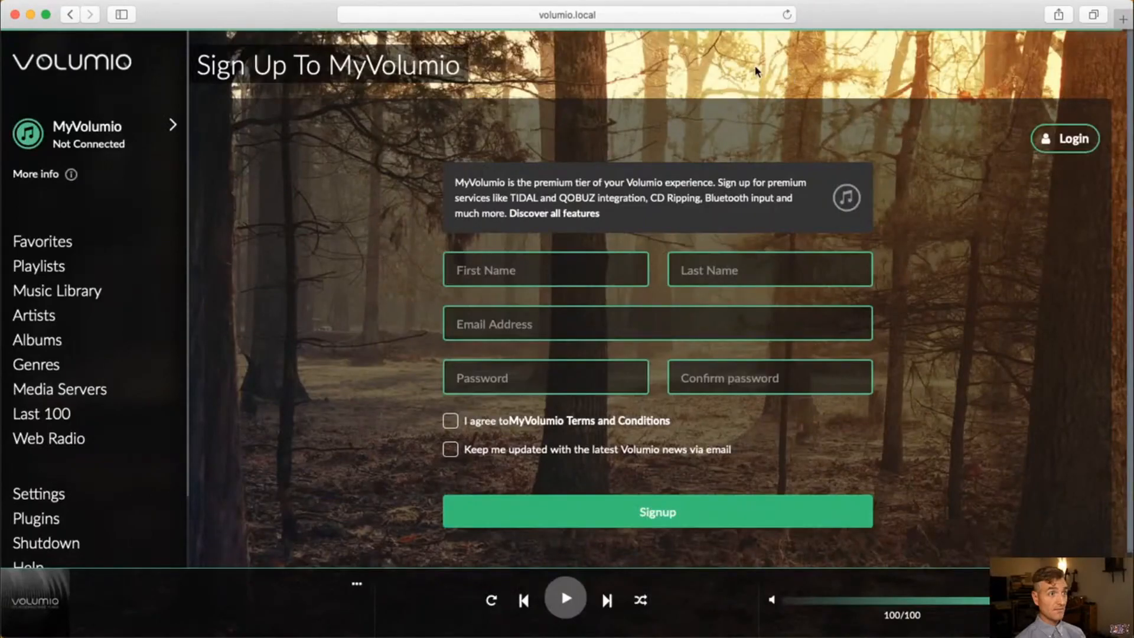
click(565, 598)
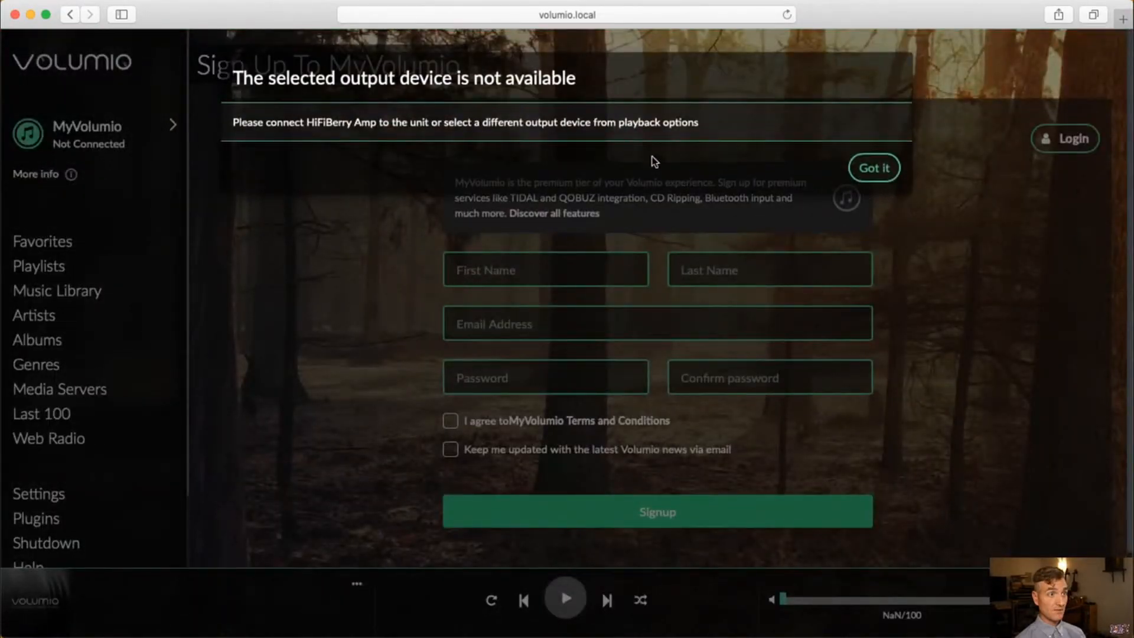
mouse_move(872, 167)
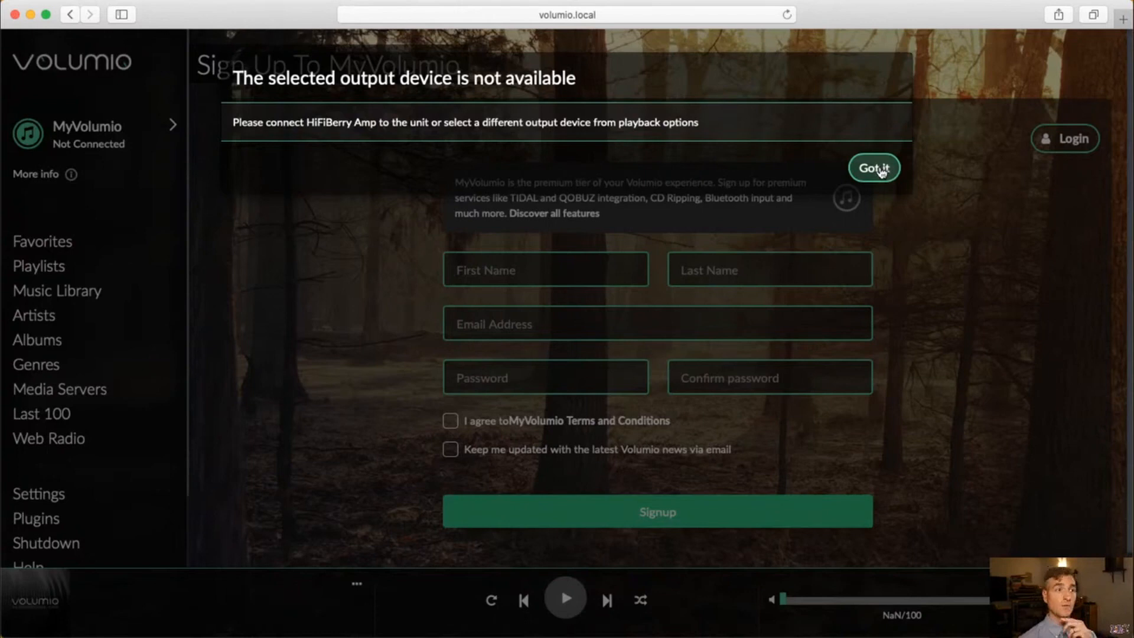
click(872, 167)
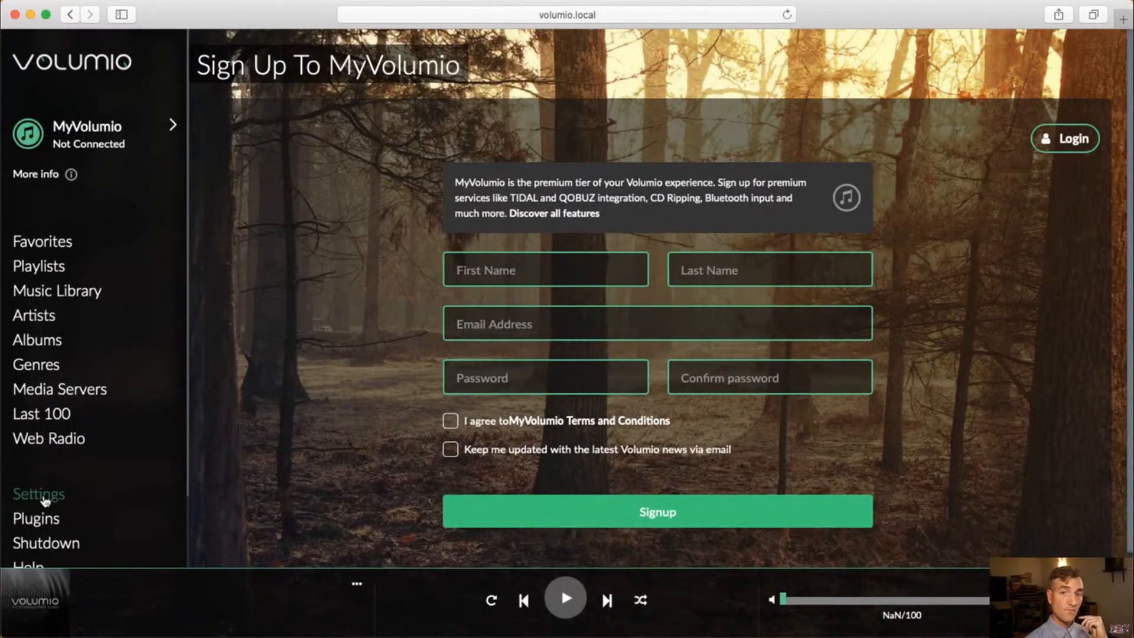
click(38, 493)
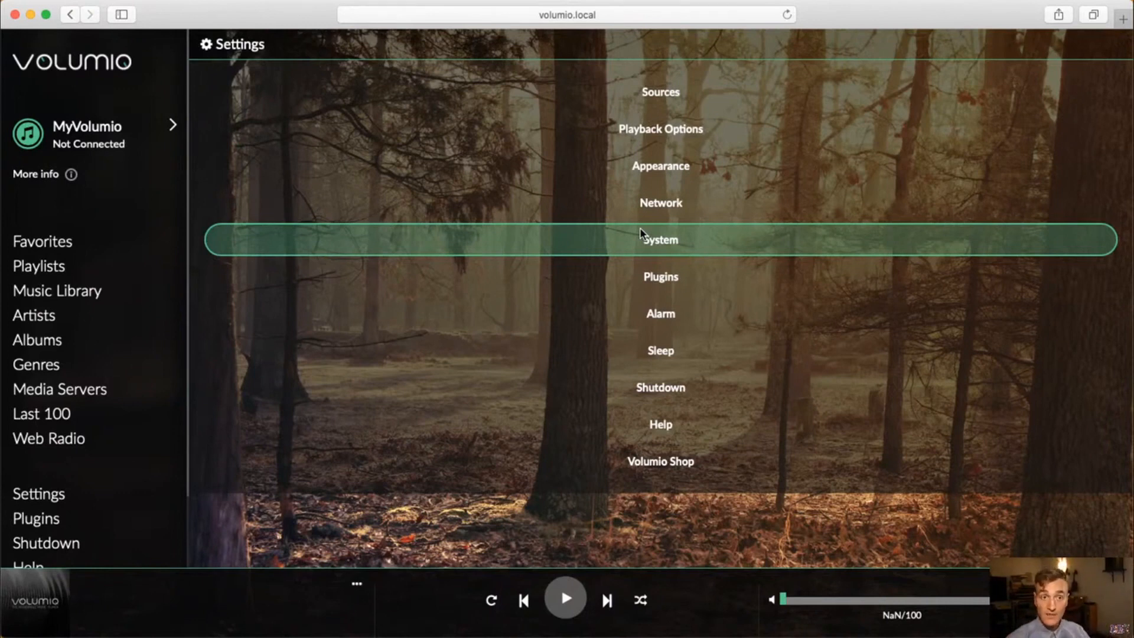
mouse_move(578, 148)
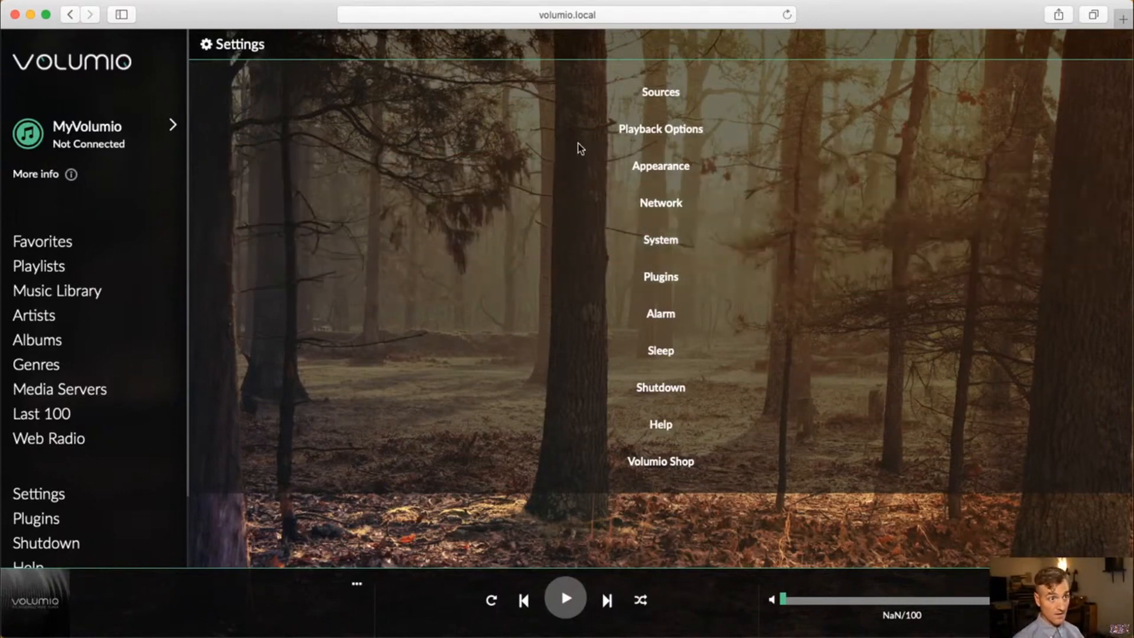
mouse_move(607, 129)
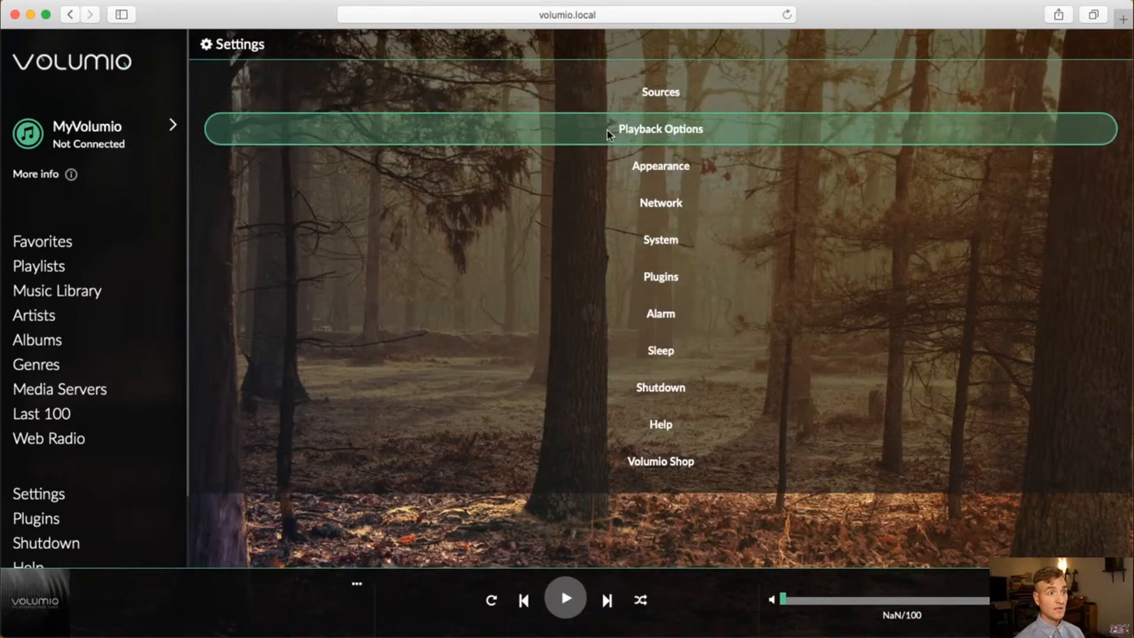
mouse_move(618, 241)
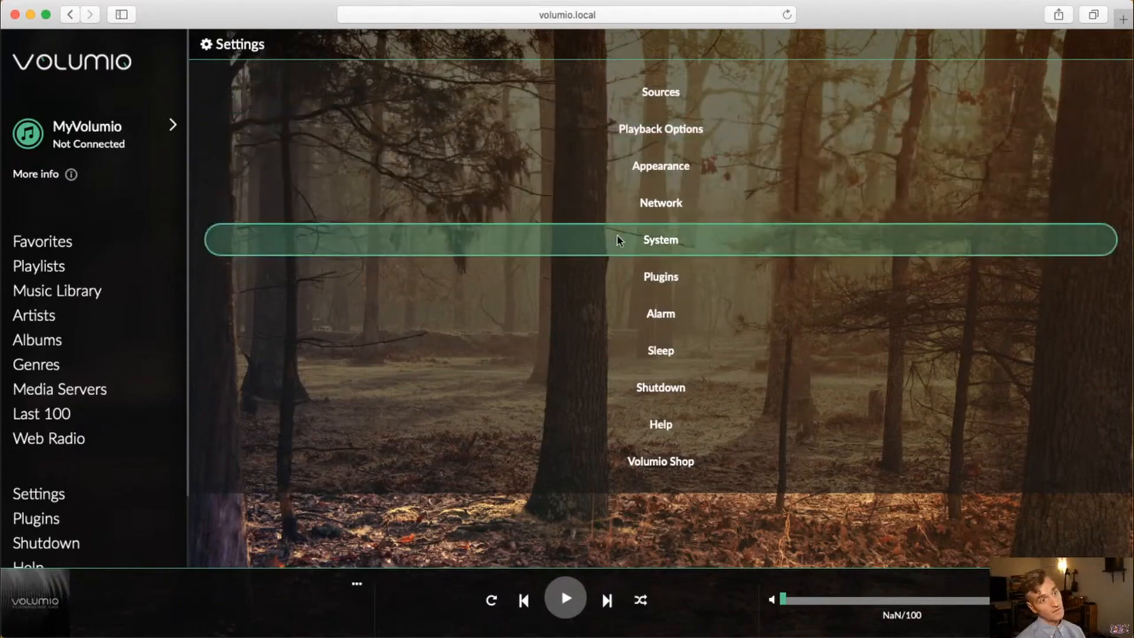
- Open System Settings, check Full Settings Mode, and read then dismiss the advanced-settings explanation
click(659, 239)
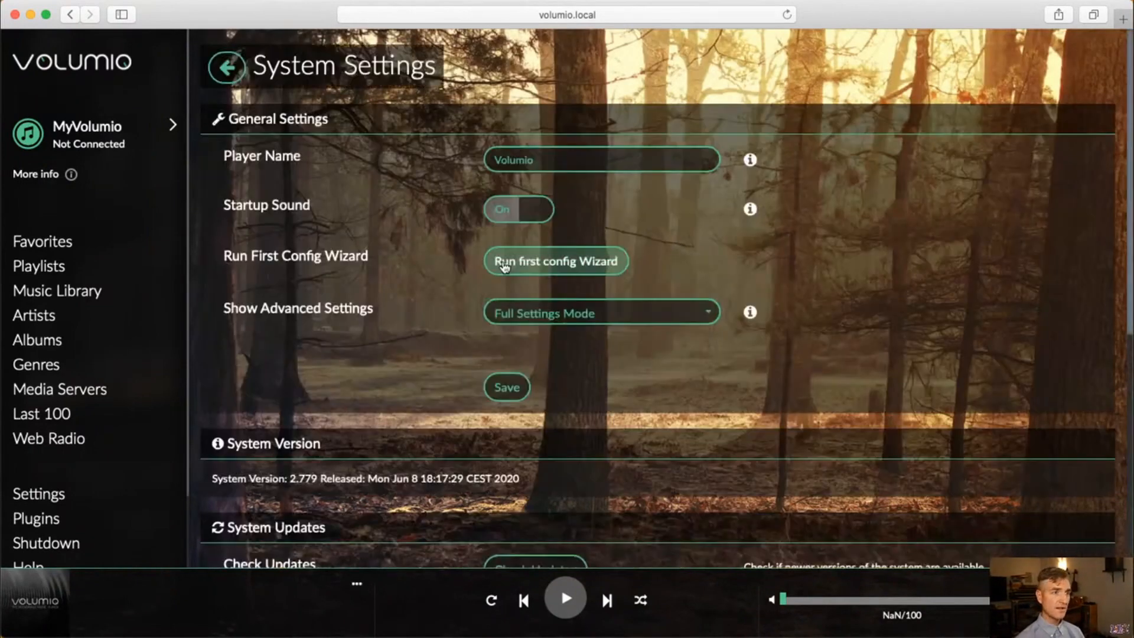
mouse_move(316, 160)
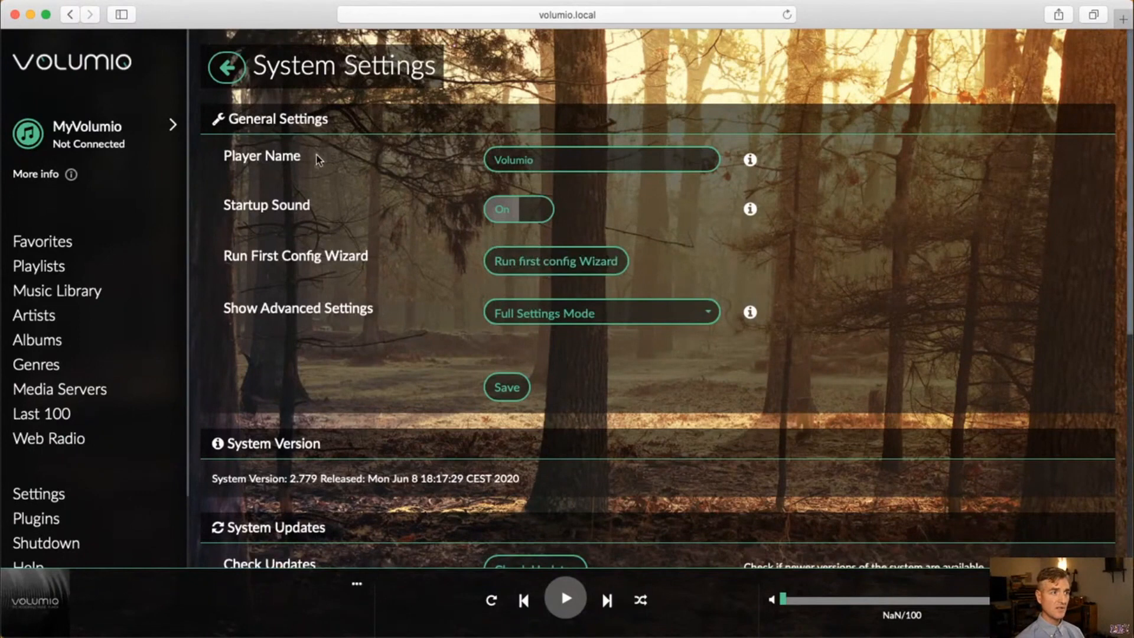
mouse_move(359, 293)
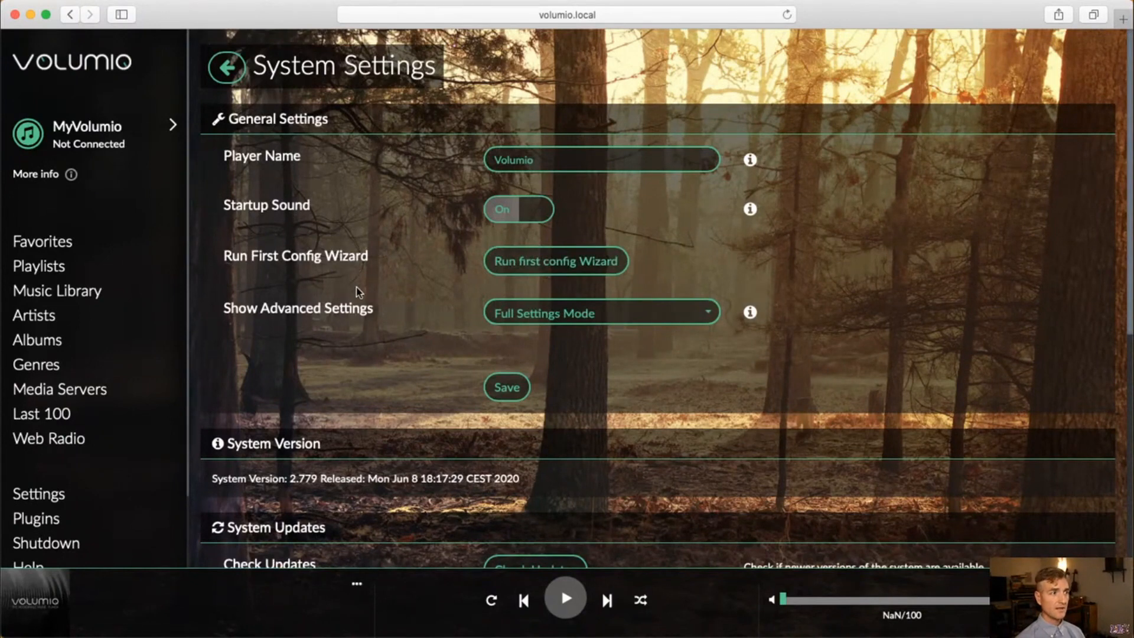
scroll(down, 3)
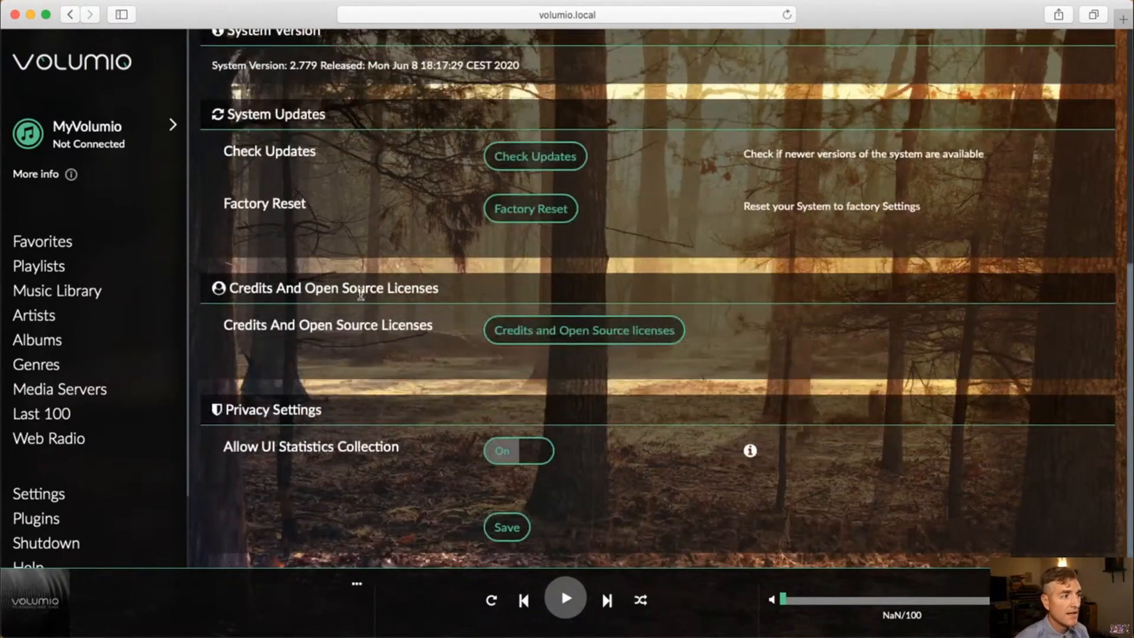
scroll(up, 3)
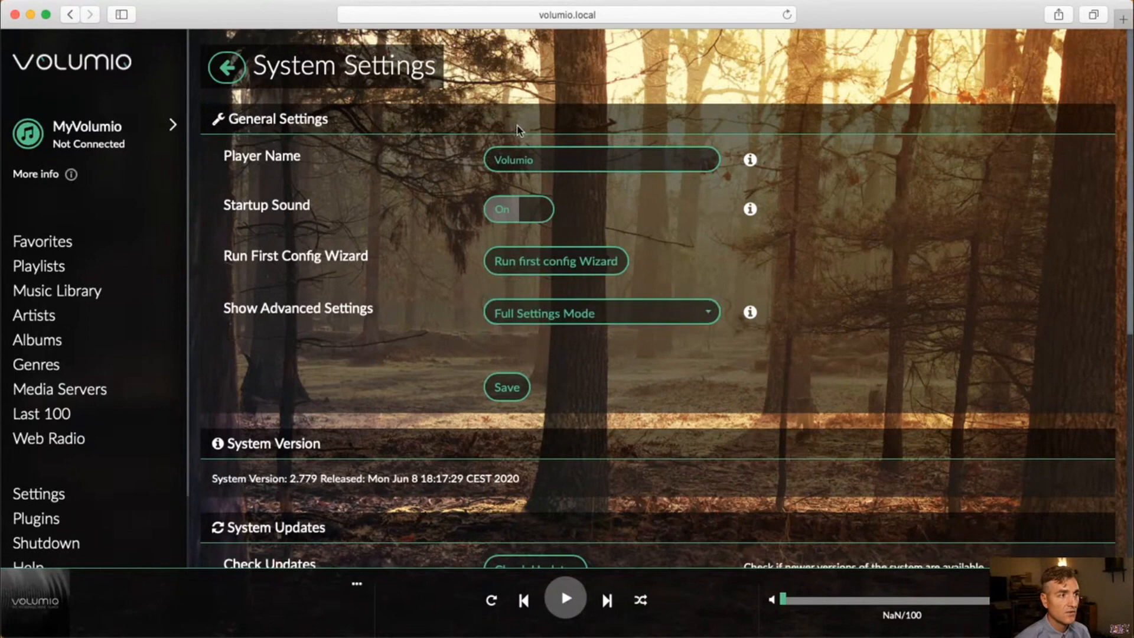
scroll(down, 3)
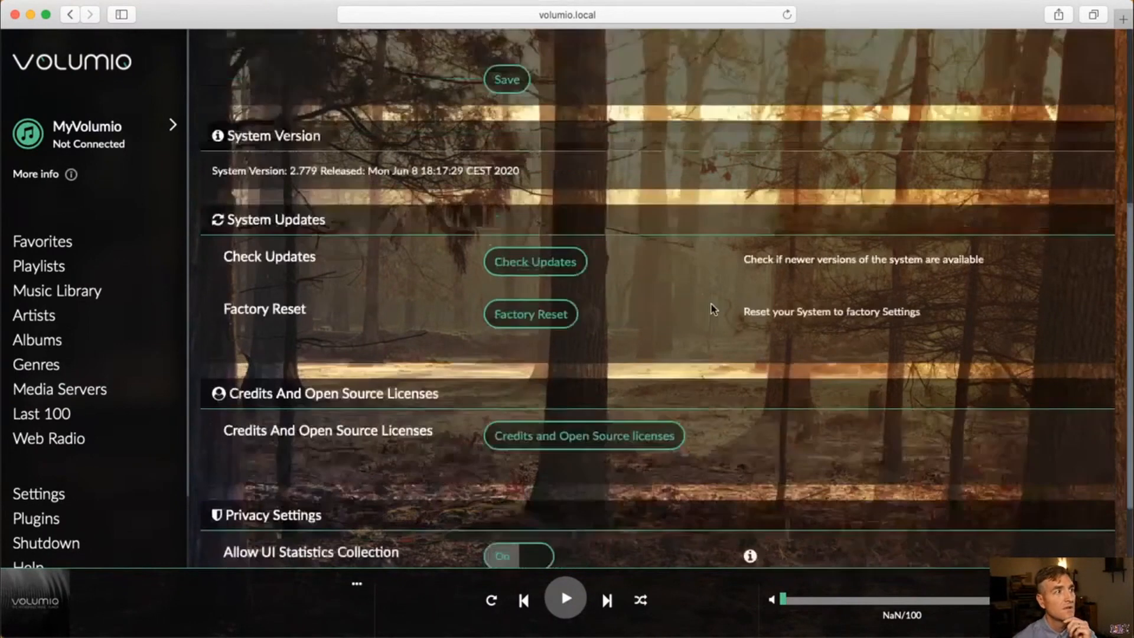
scroll(down, 3)
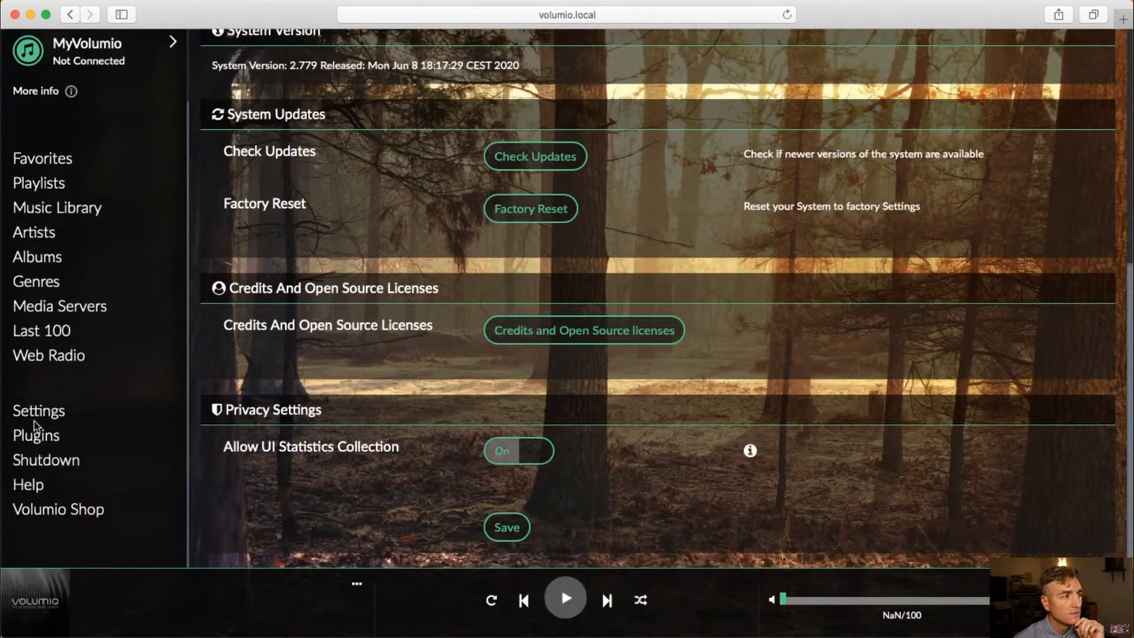
scroll(up, 3)
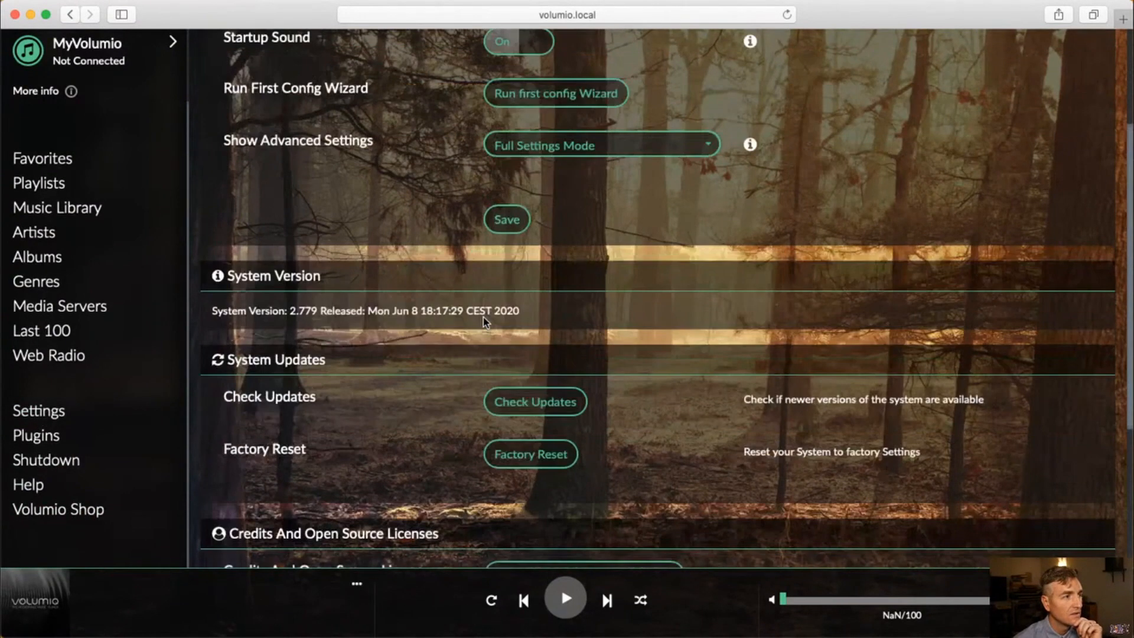
scroll(up, 3)
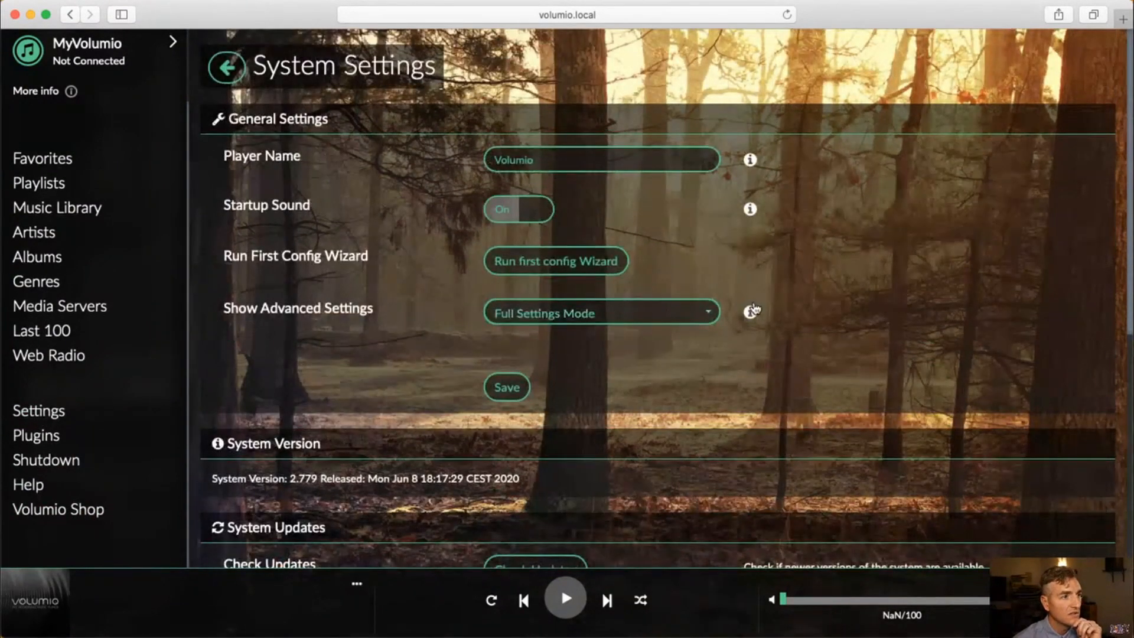
click(750, 312)
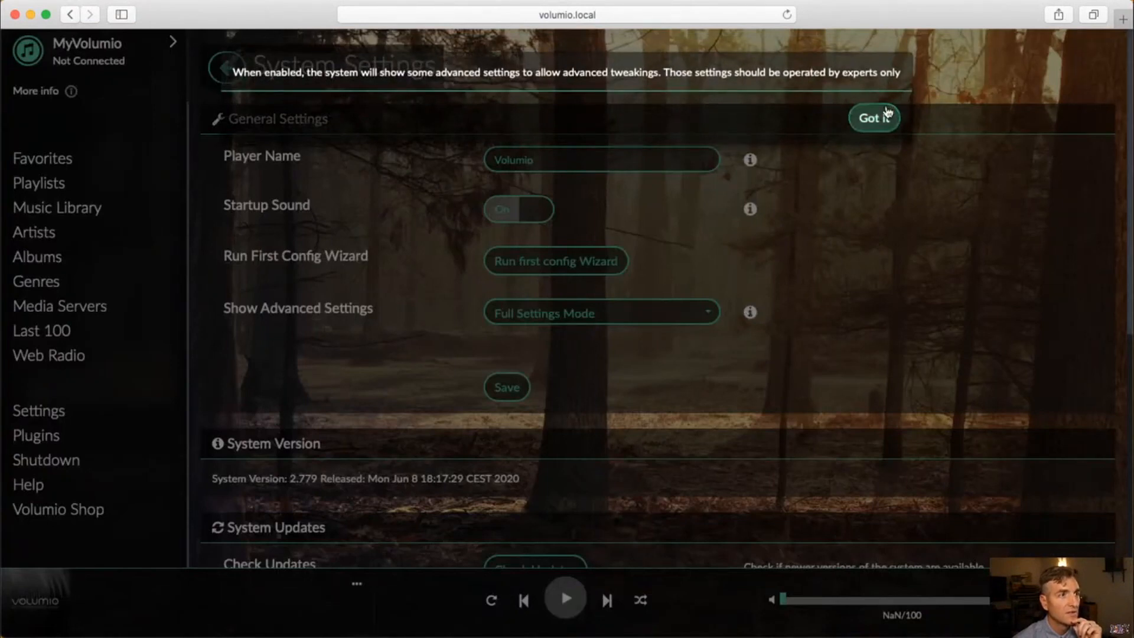
click(873, 118)
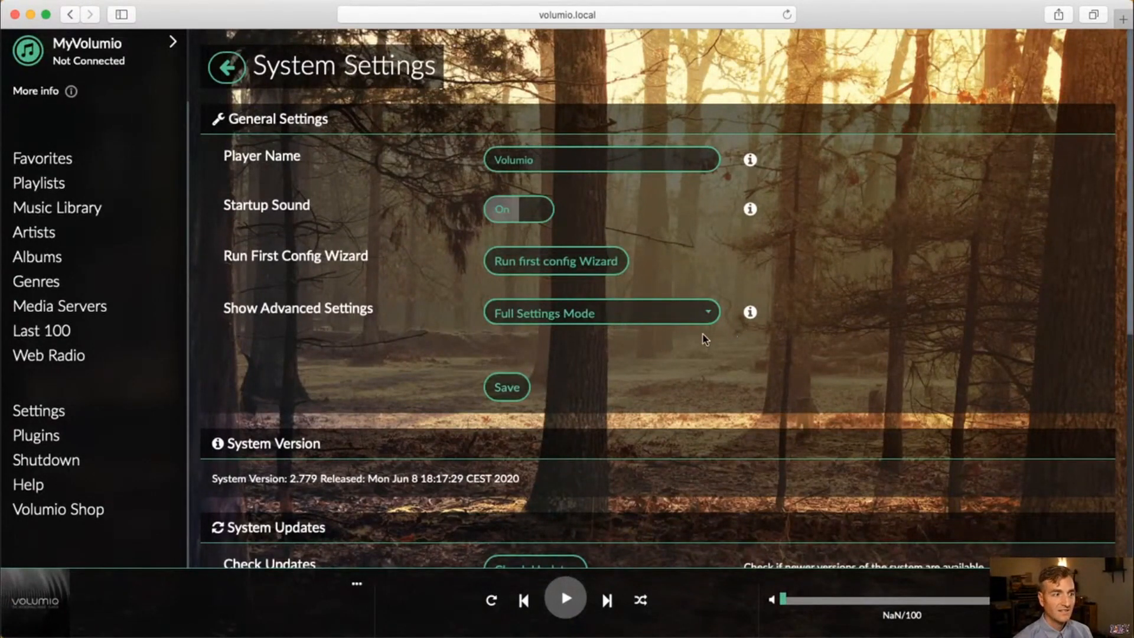
mouse_move(601, 369)
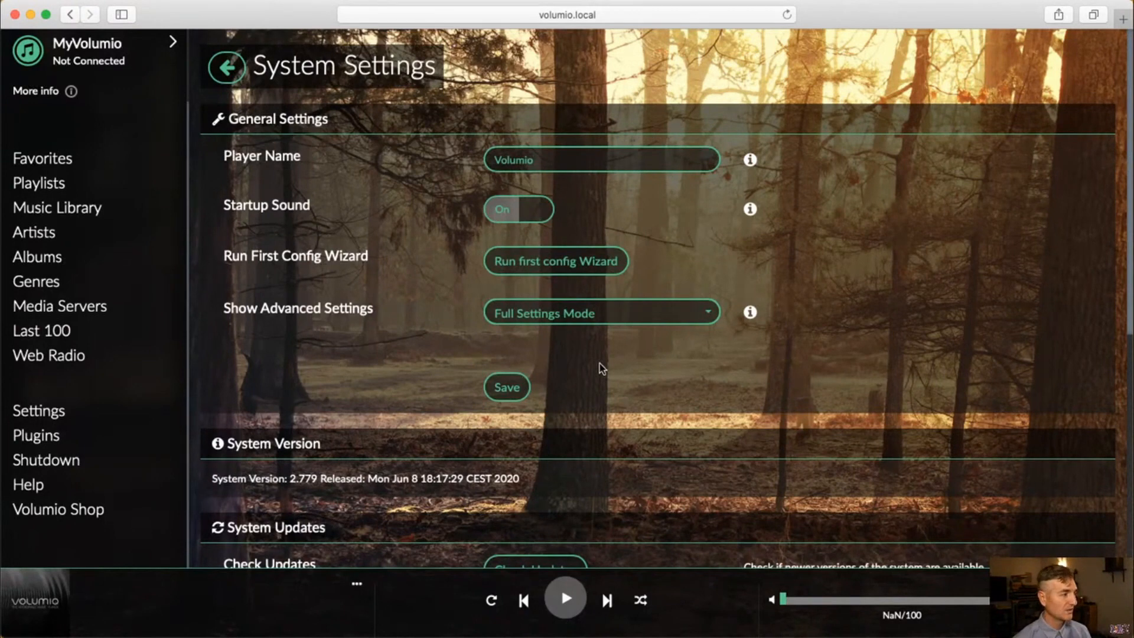
mouse_move(228, 67)
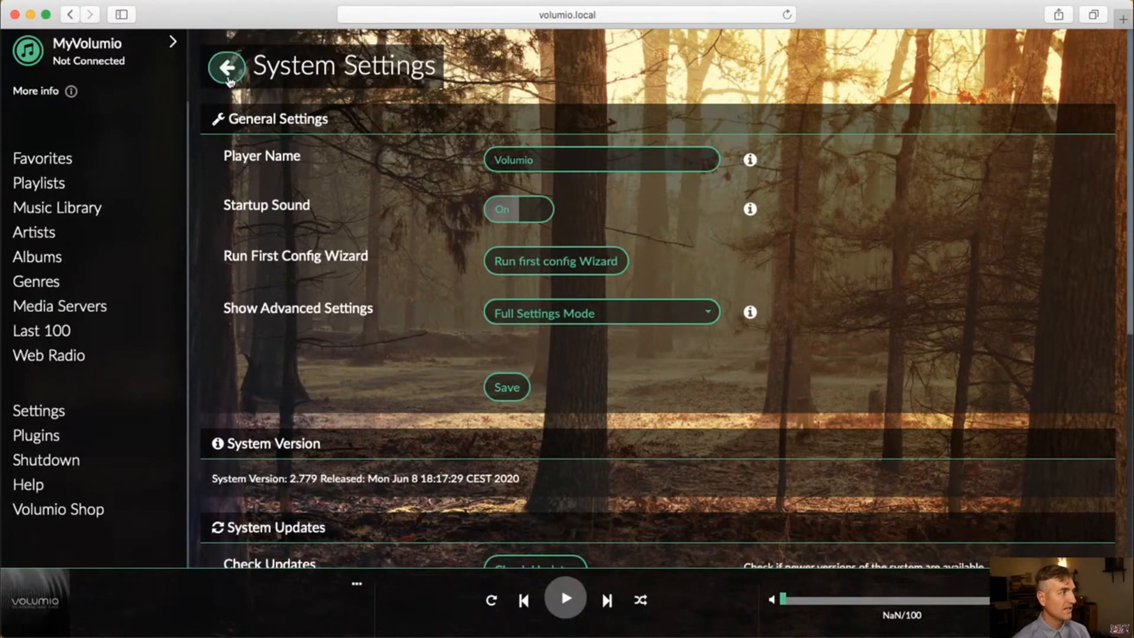
- In Playback Options, set DAC Model to HiFiBerry DAC Plus and change the Output Device
click(227, 66)
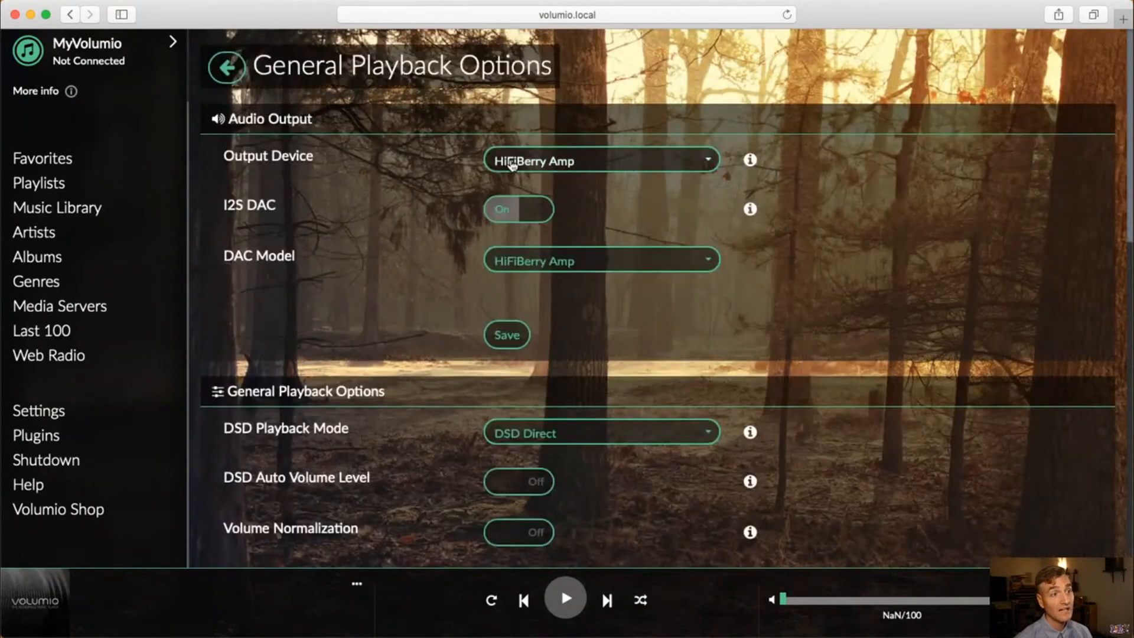
mouse_move(640, 165)
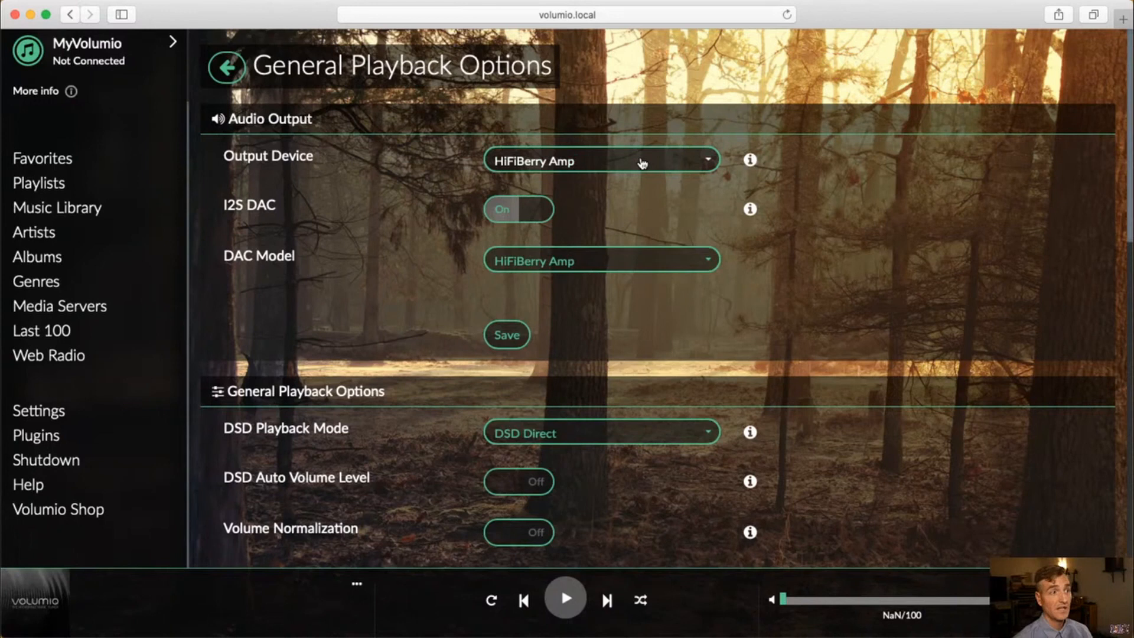
mouse_move(668, 270)
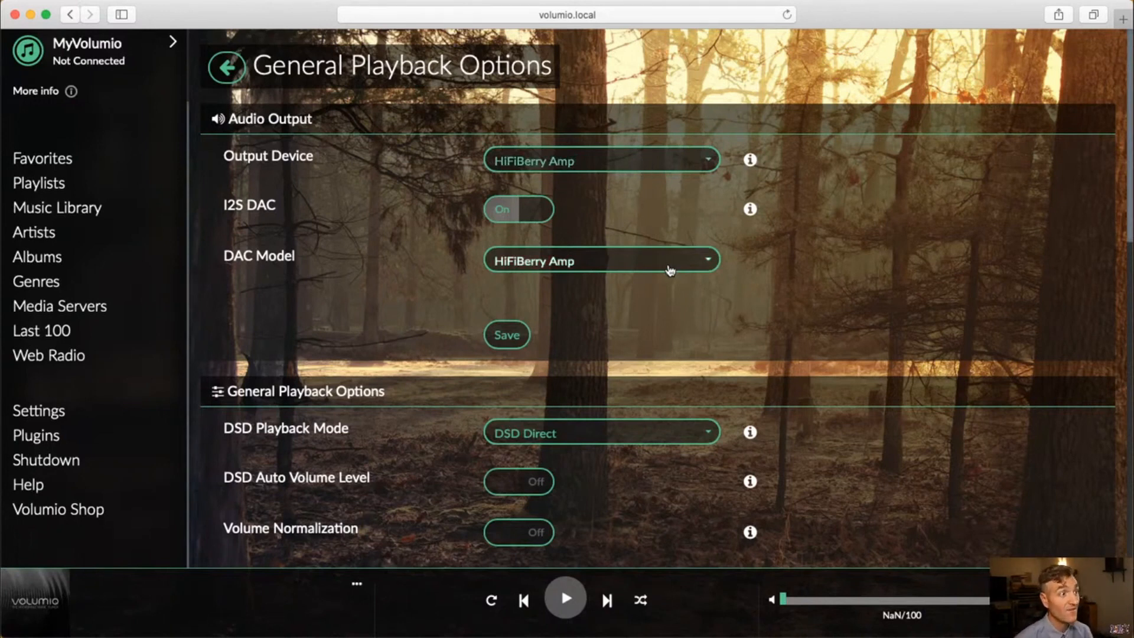
click(598, 260)
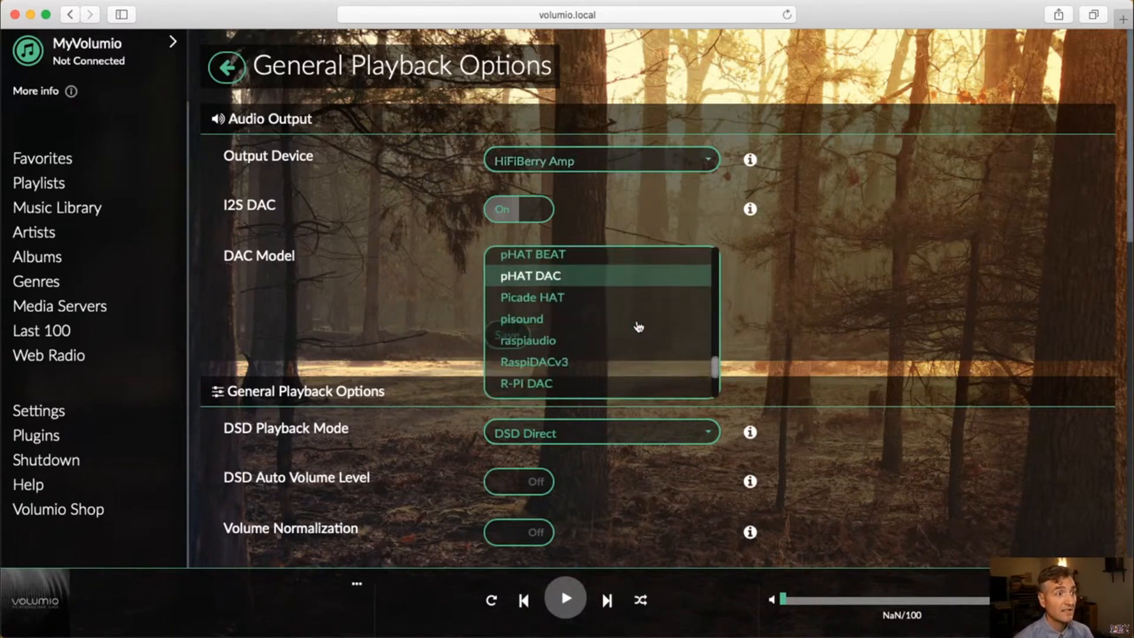
scroll(down, 3)
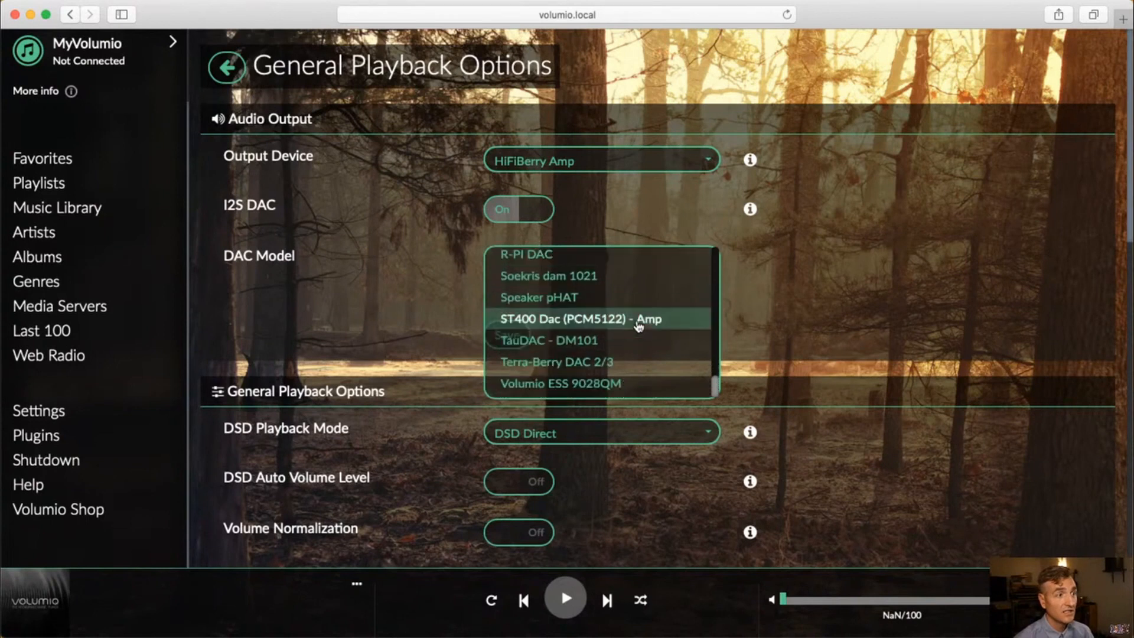
scroll(up, 3)
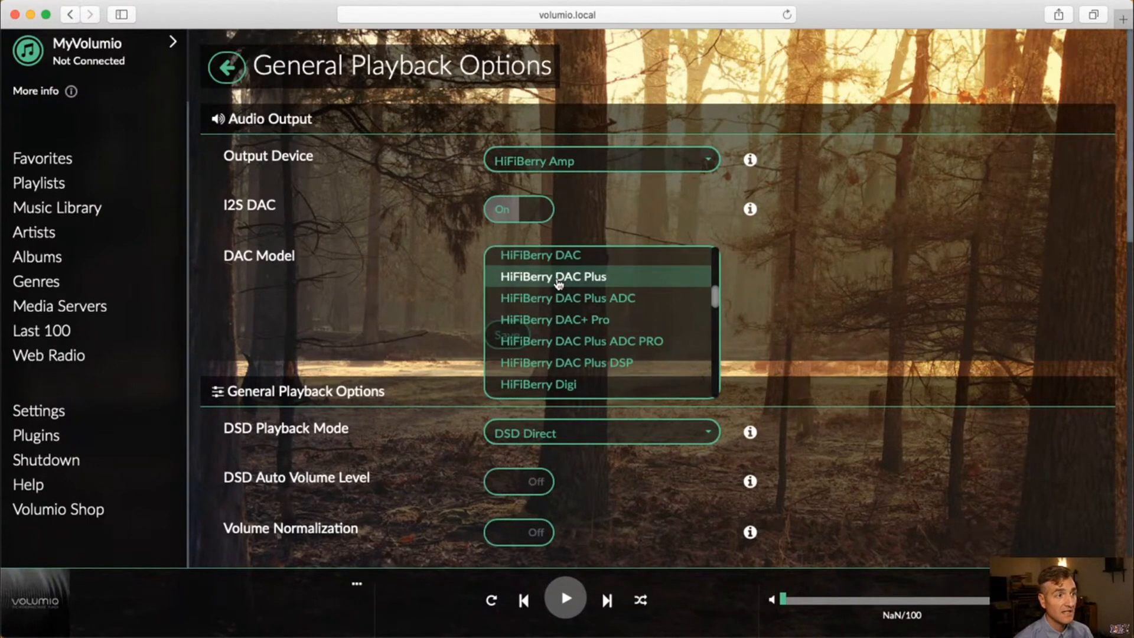
click(551, 277)
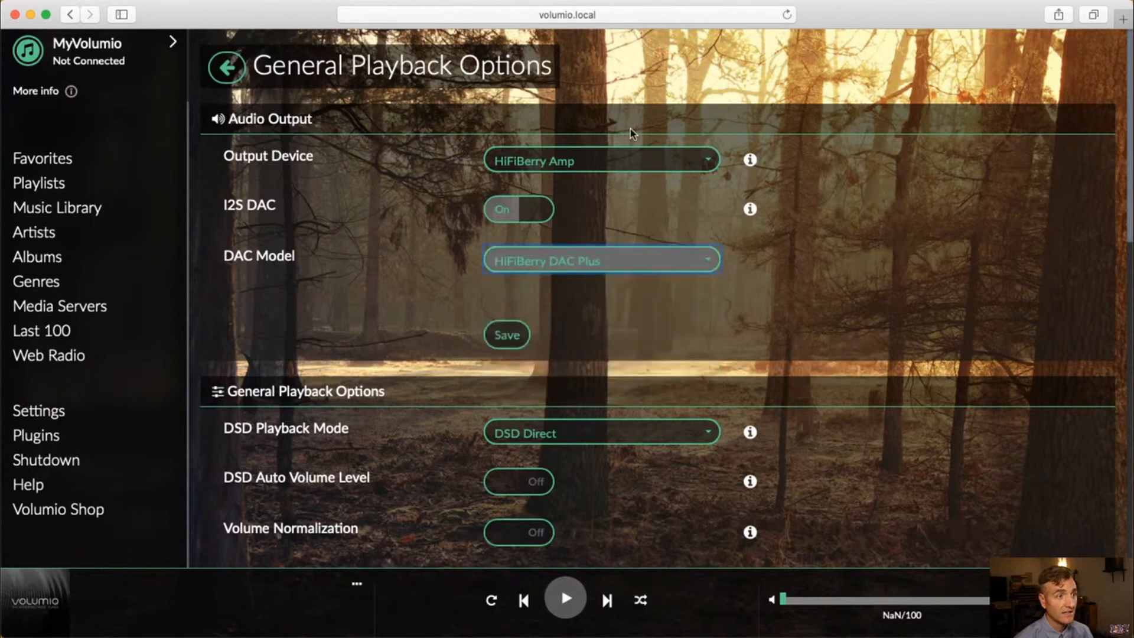
click(600, 160)
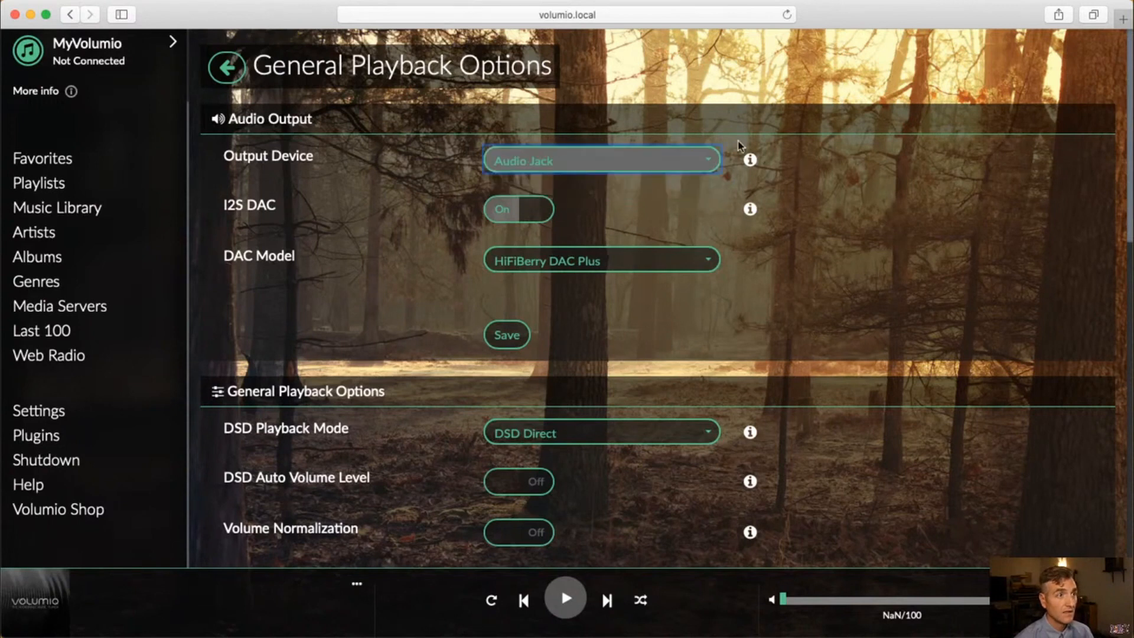
mouse_move(644, 280)
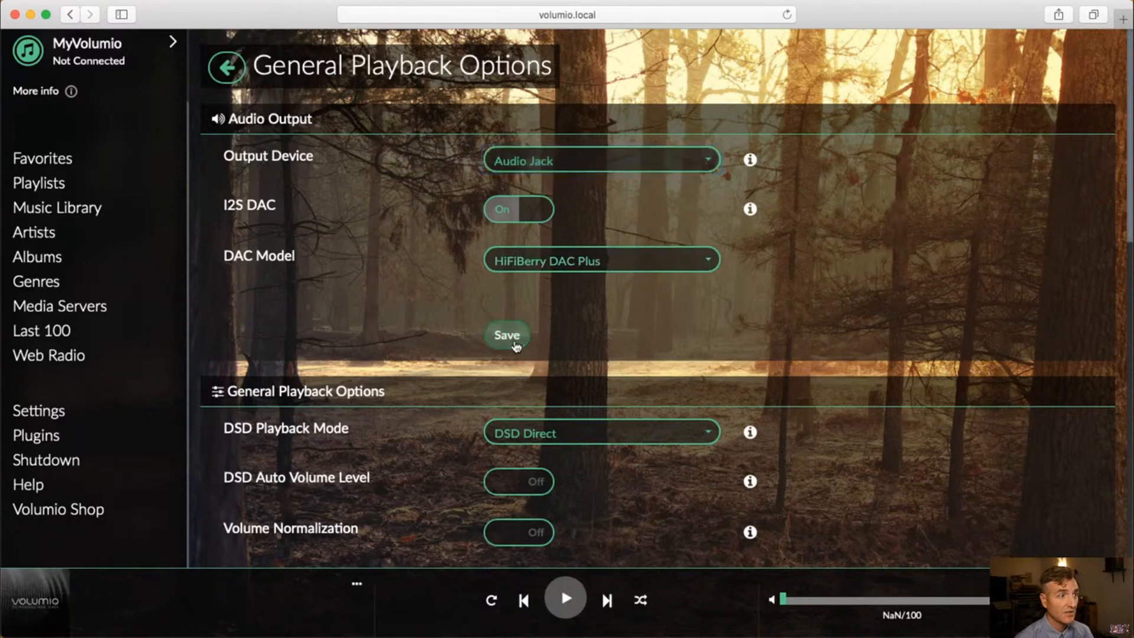
- Save the Audio Output settings so the player restarts with HiFiBerry DAC Plus
click(506, 334)
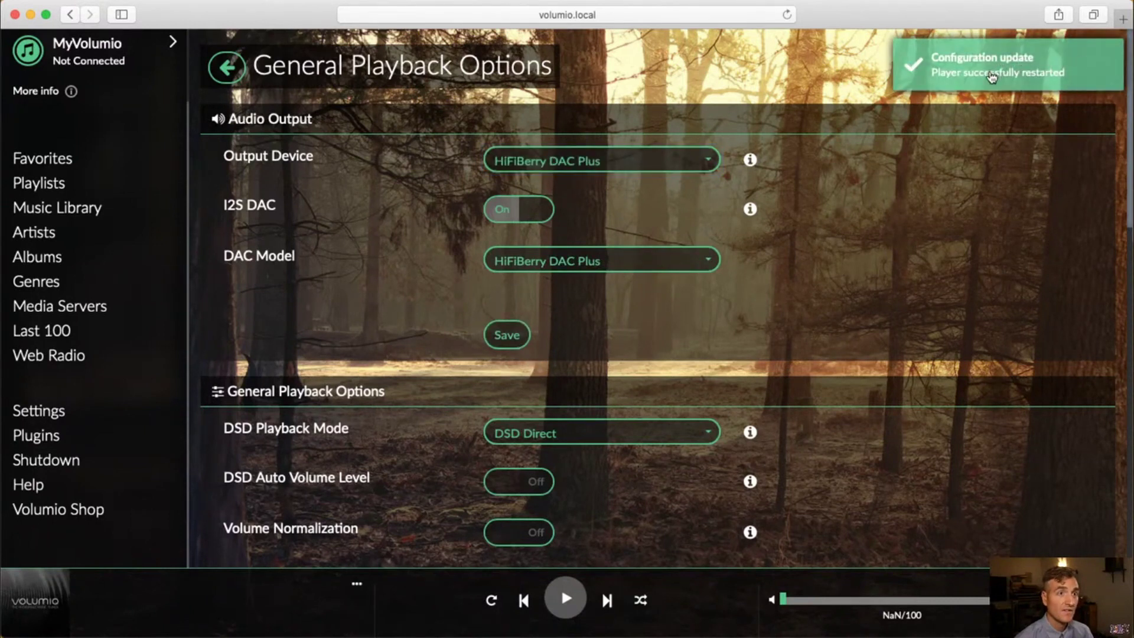
mouse_move(897, 314)
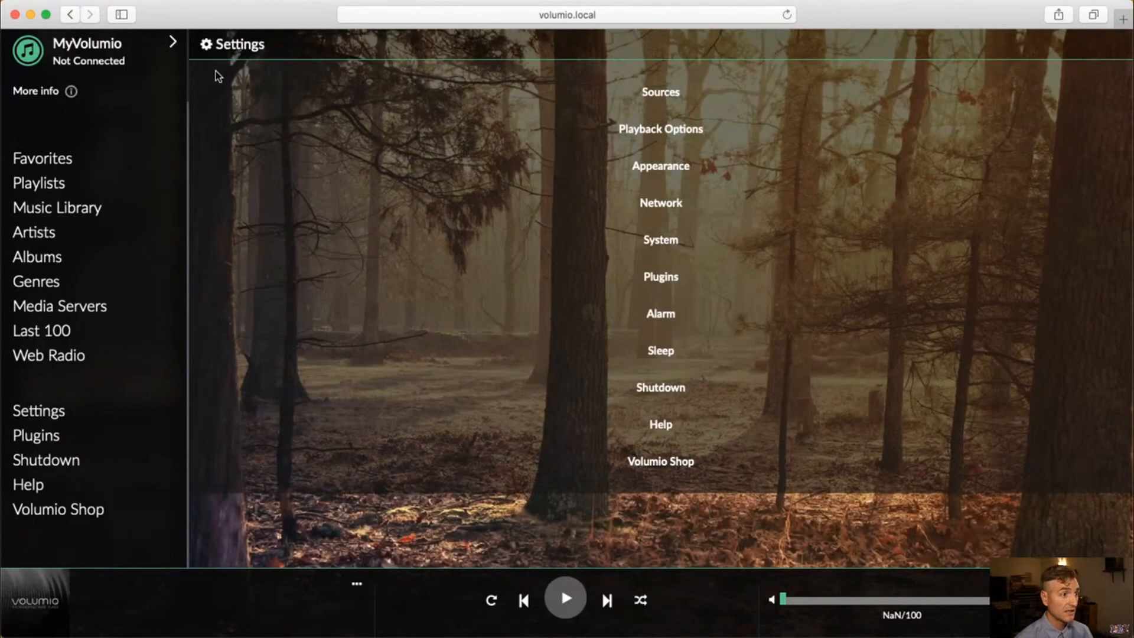
mouse_move(225, 68)
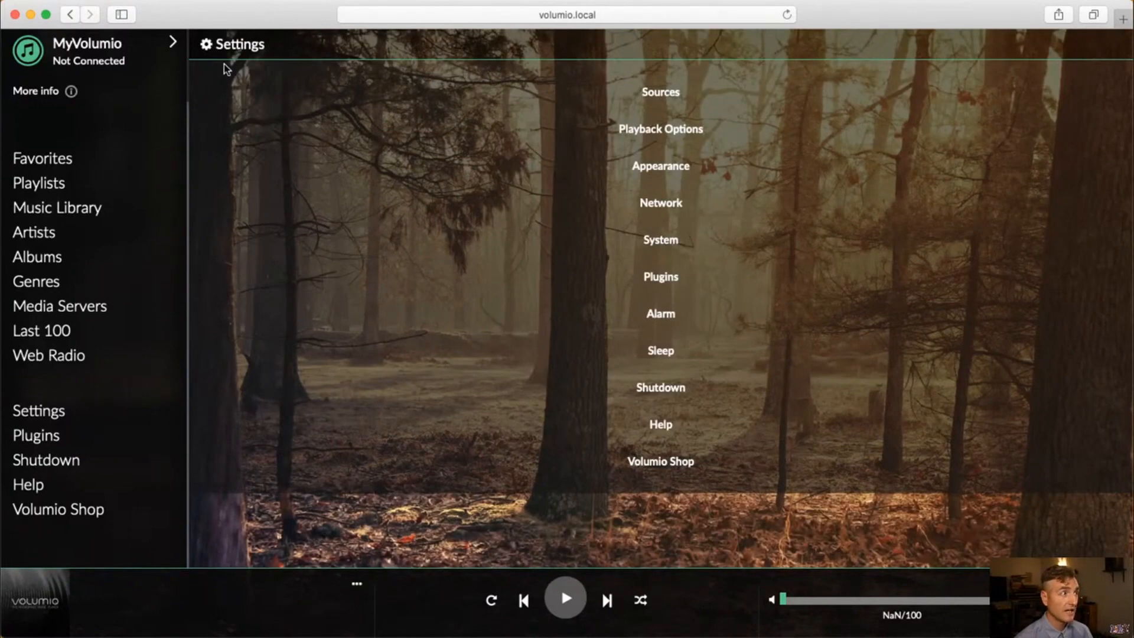
mouse_move(484, 383)
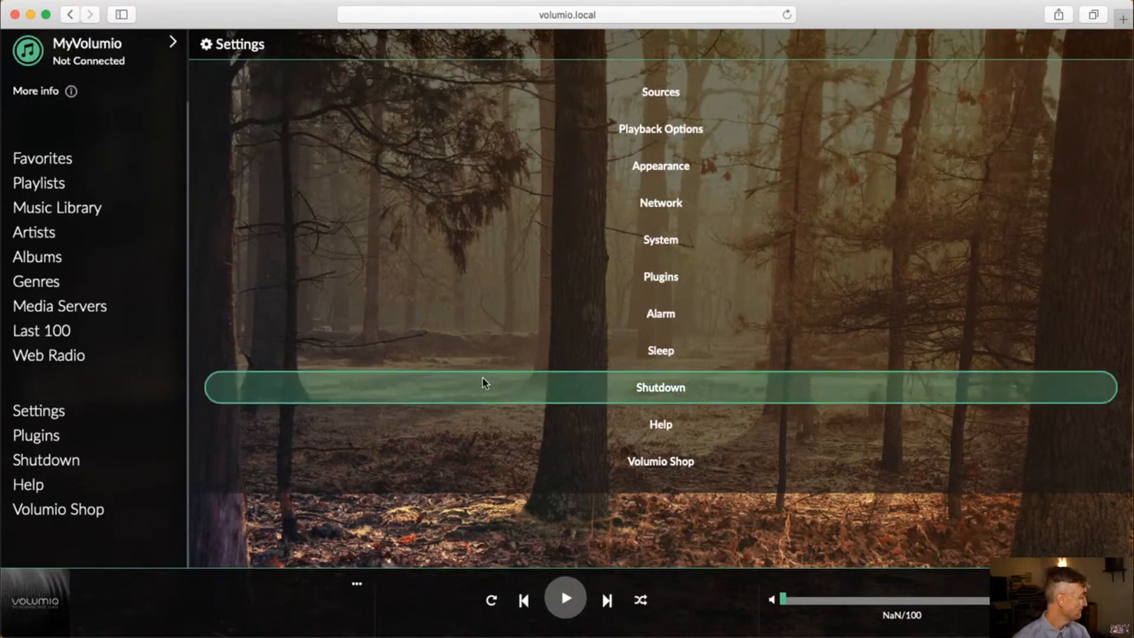
mouse_move(483, 382)
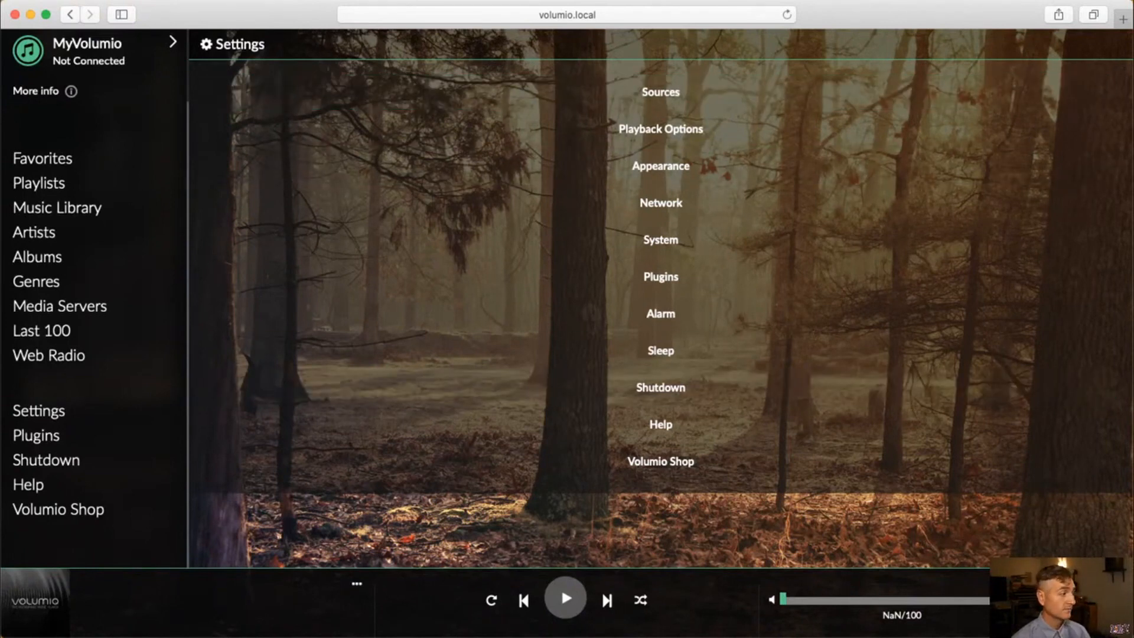